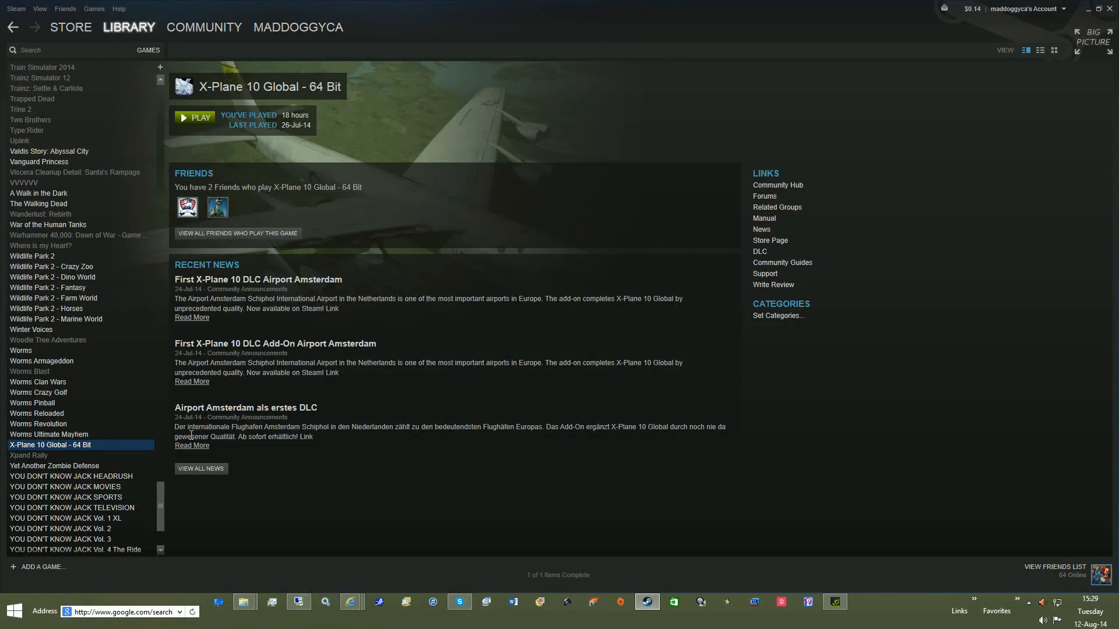
{"action": "mouse_move", "coordinate": [244, 601]}
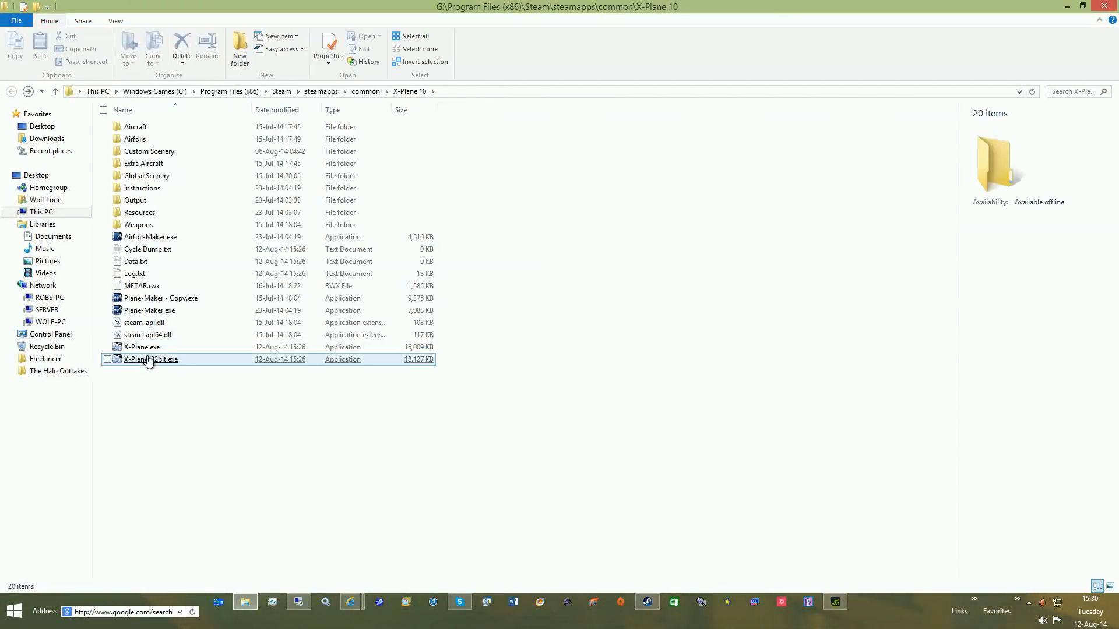
Launch X-Plane-32bit.exe from its install folder, keeping the previous rendering options.
{"action": "double_click", "coordinate": [149, 359]}
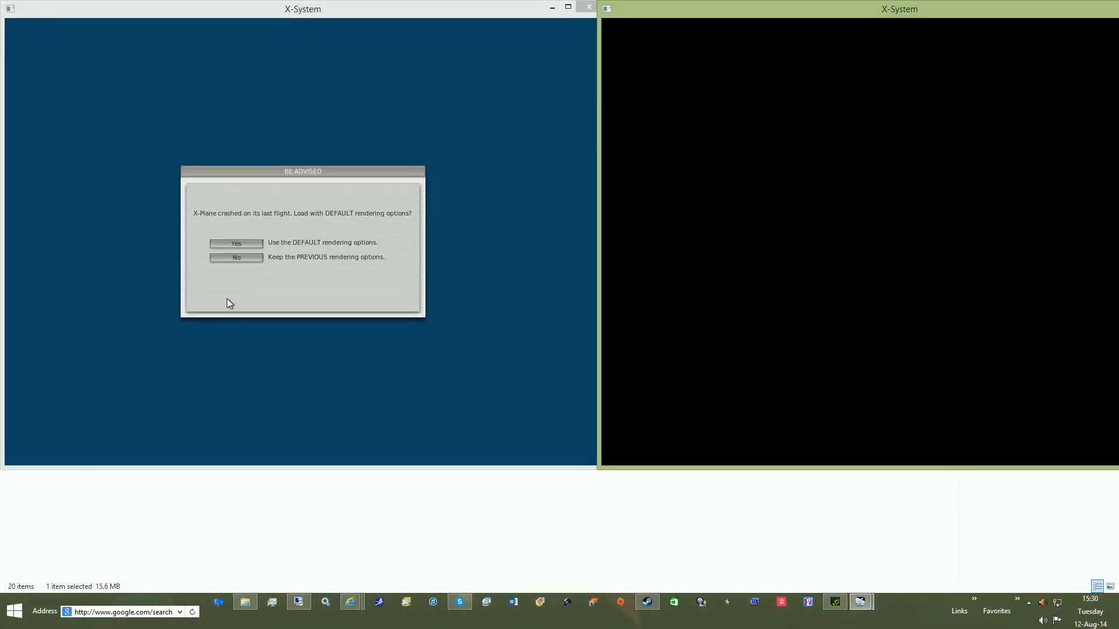
{"action": "mouse_move", "coordinate": [340, 242]}
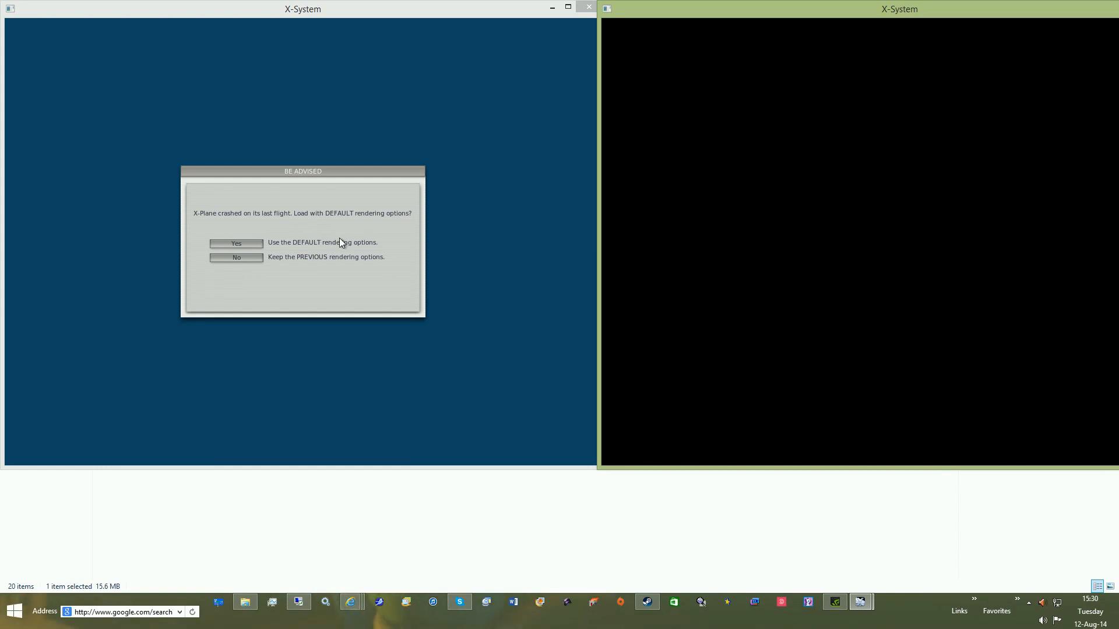
{"action": "mouse_move", "coordinate": [240, 262]}
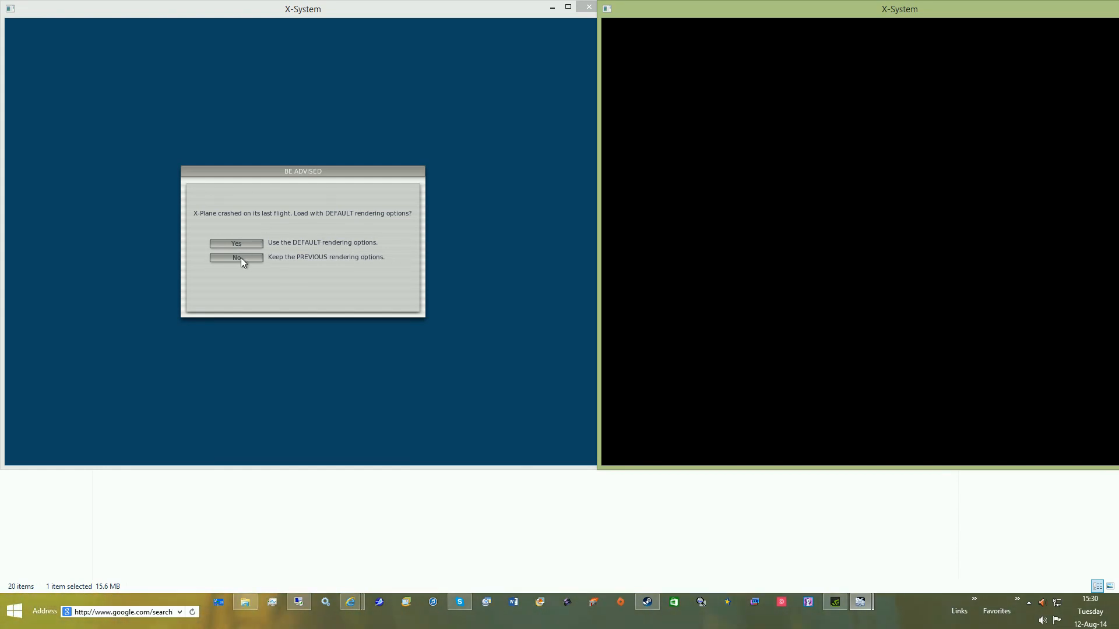
{"action": "left_click", "coordinate": [236, 257]}
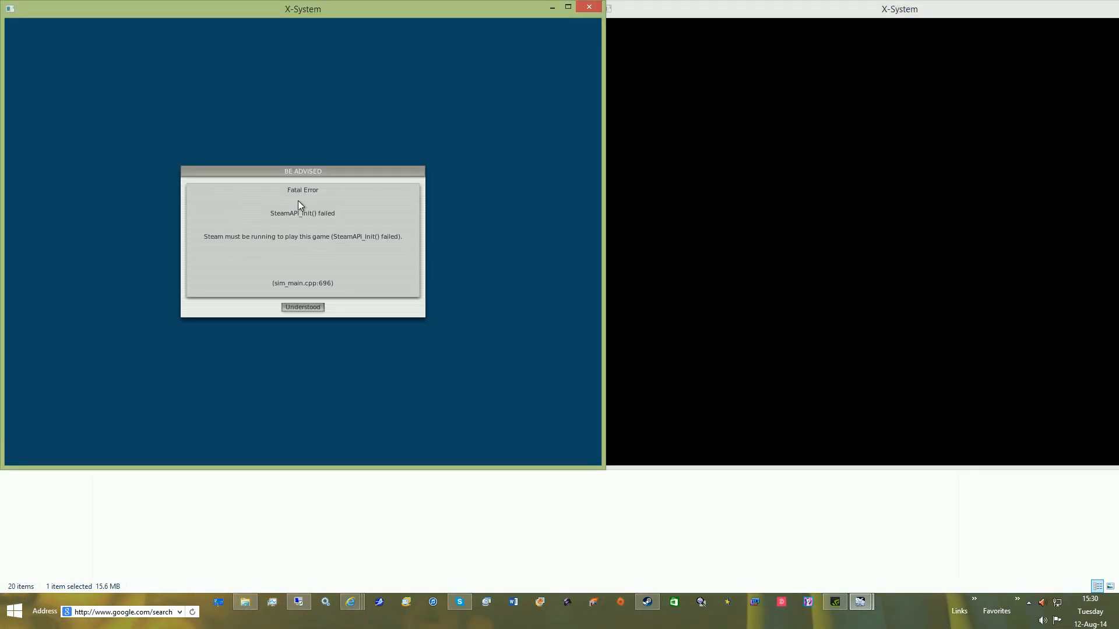
{"action": "mouse_move", "coordinate": [430, 307]}
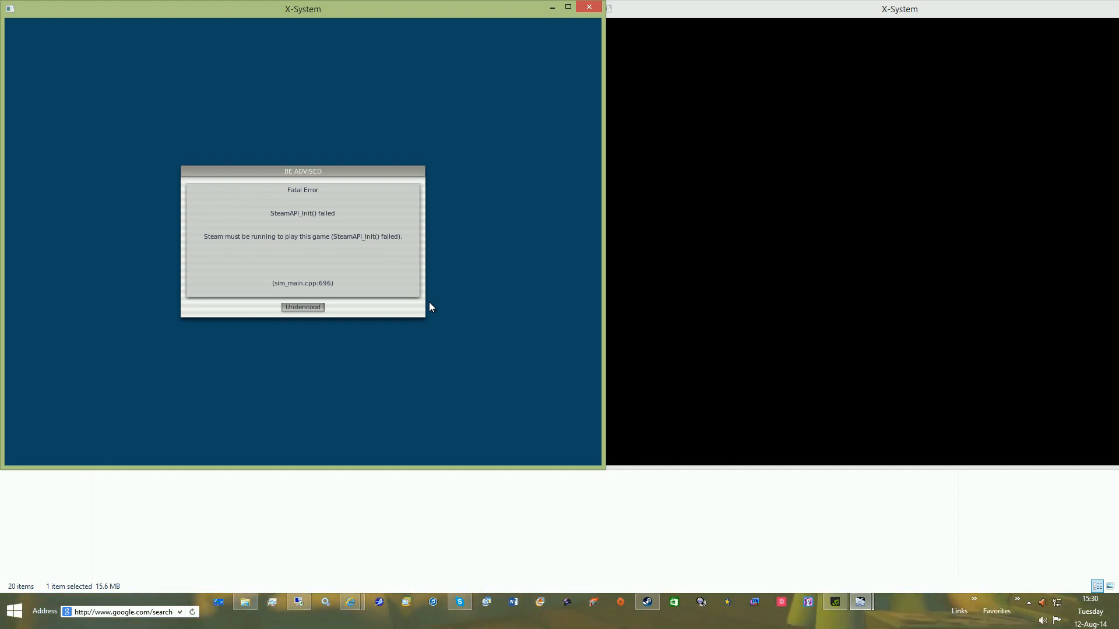
Dismiss the 'Steam must be running' error and switch Steam to offline mode.
{"action": "left_click", "coordinate": [303, 307]}
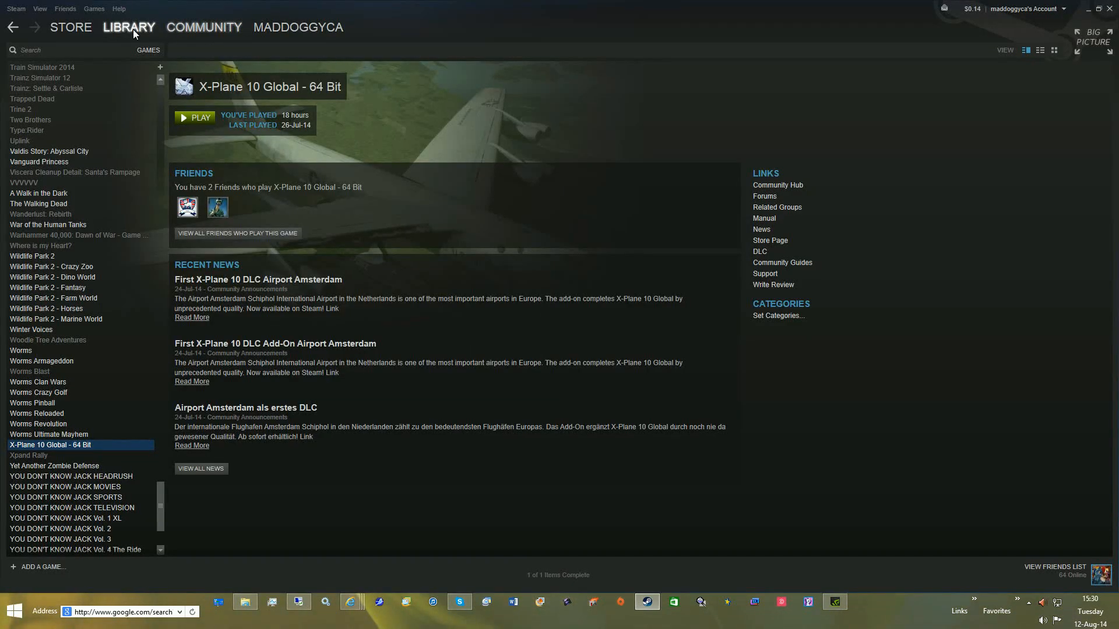
{"action": "left_click", "coordinate": [16, 9]}
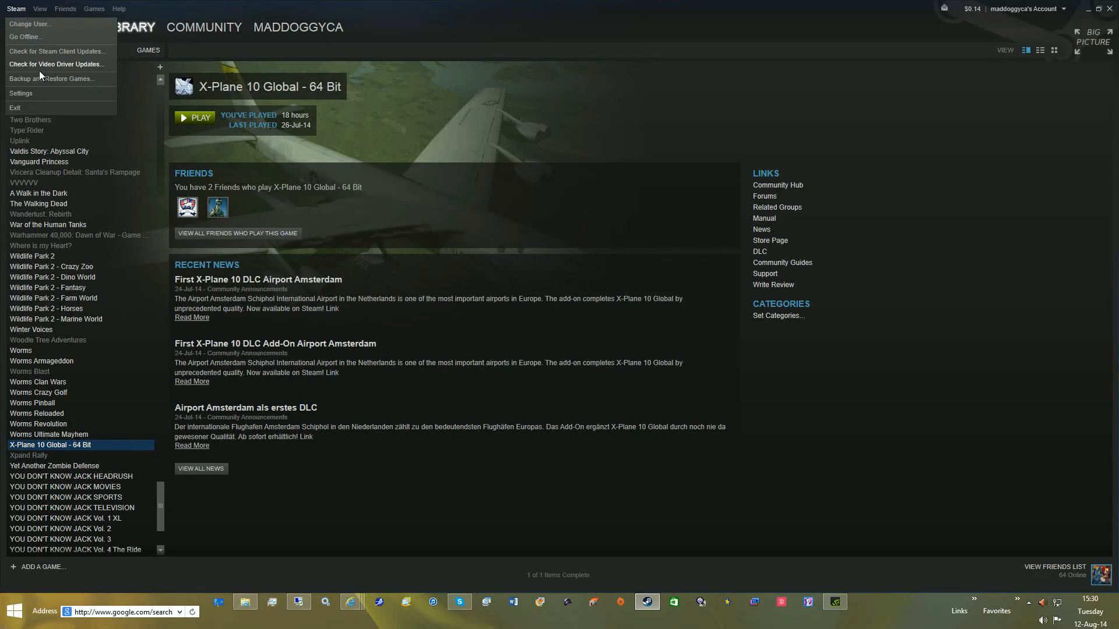
{"action": "left_click", "coordinate": [25, 36]}
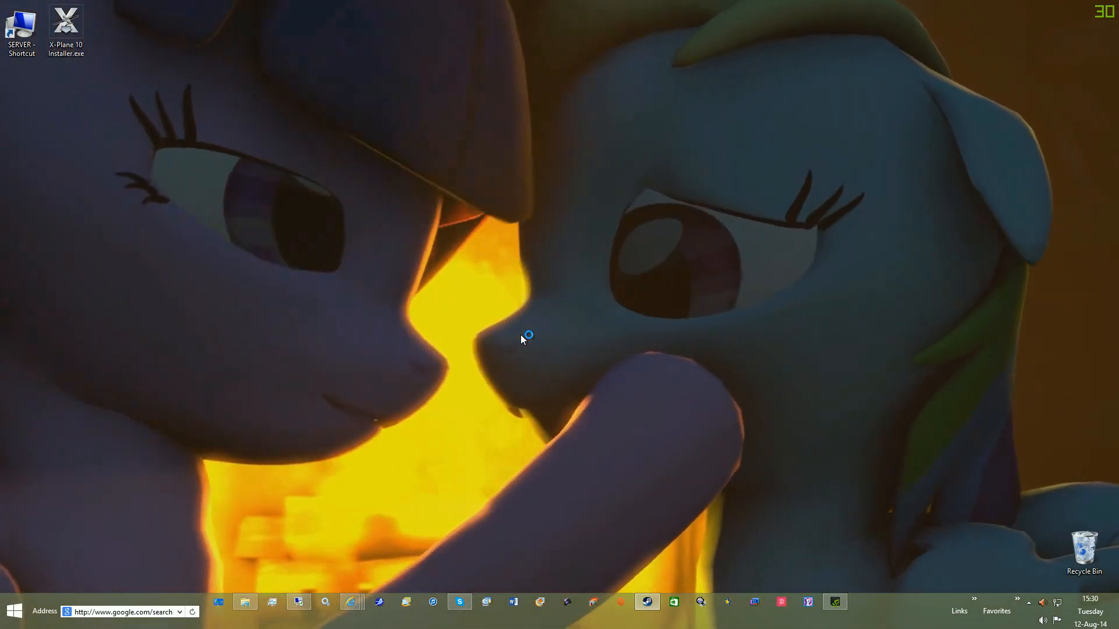
Relaunch X-Plane 10 Global from the Steam library and dismiss the not-logged-in error.
{"action": "left_click", "coordinate": [646, 602]}
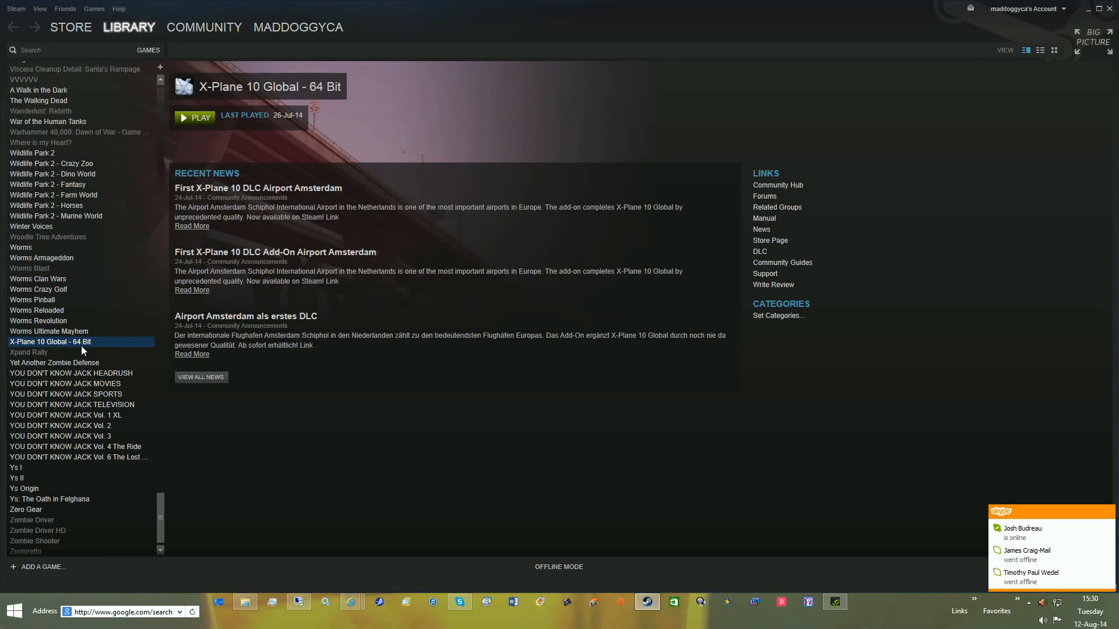
{"action": "left_click", "coordinate": [195, 118]}
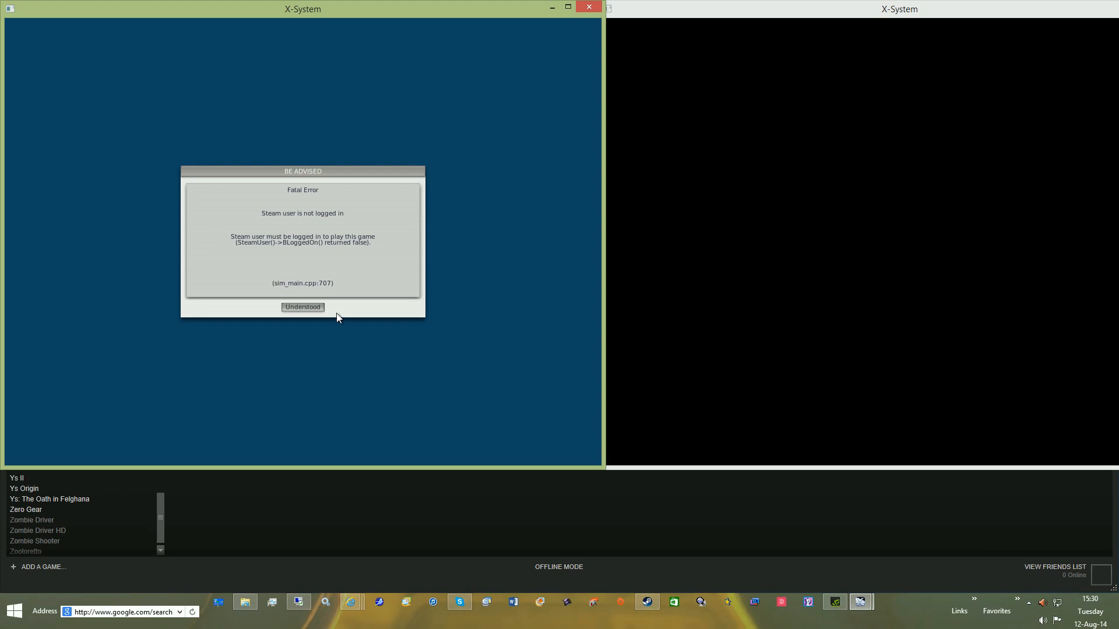
{"action": "mouse_move", "coordinate": [319, 338]}
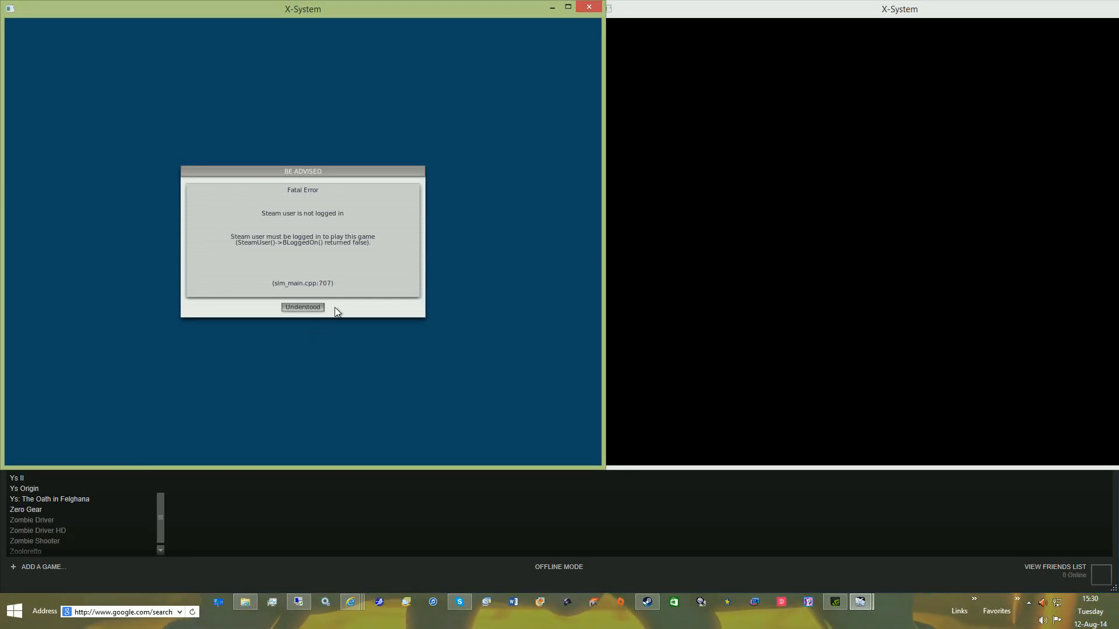
{"action": "left_click", "coordinate": [302, 307]}
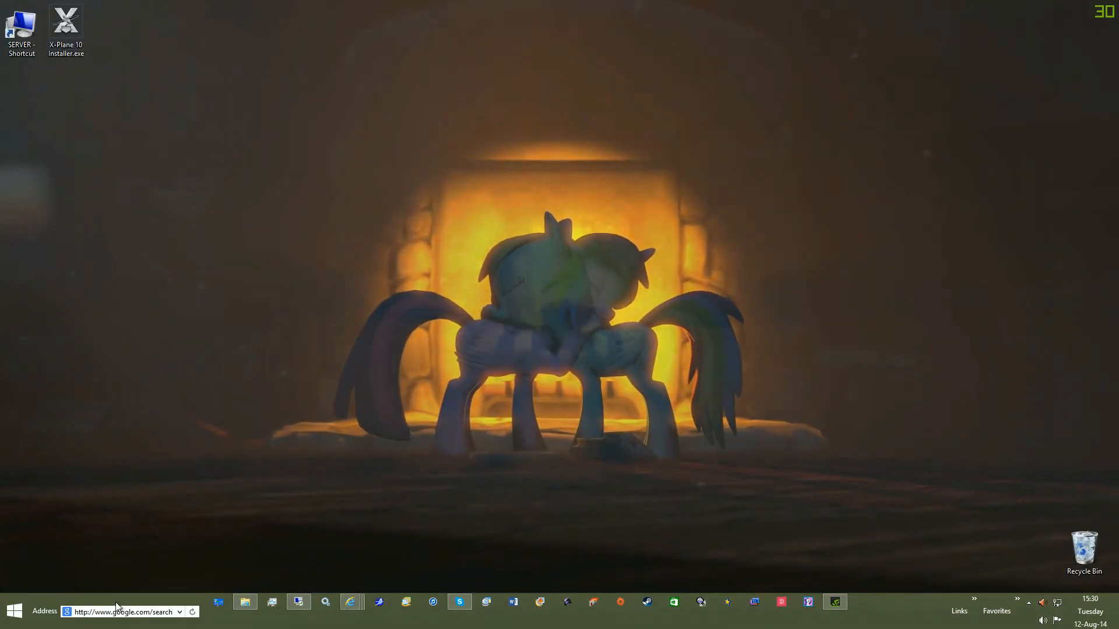
Search 'x plane 10 installer' and open X-Plane.com's Install or Update page to the Windows download.
{"action": "type", "text": "x plane 10 installer"}
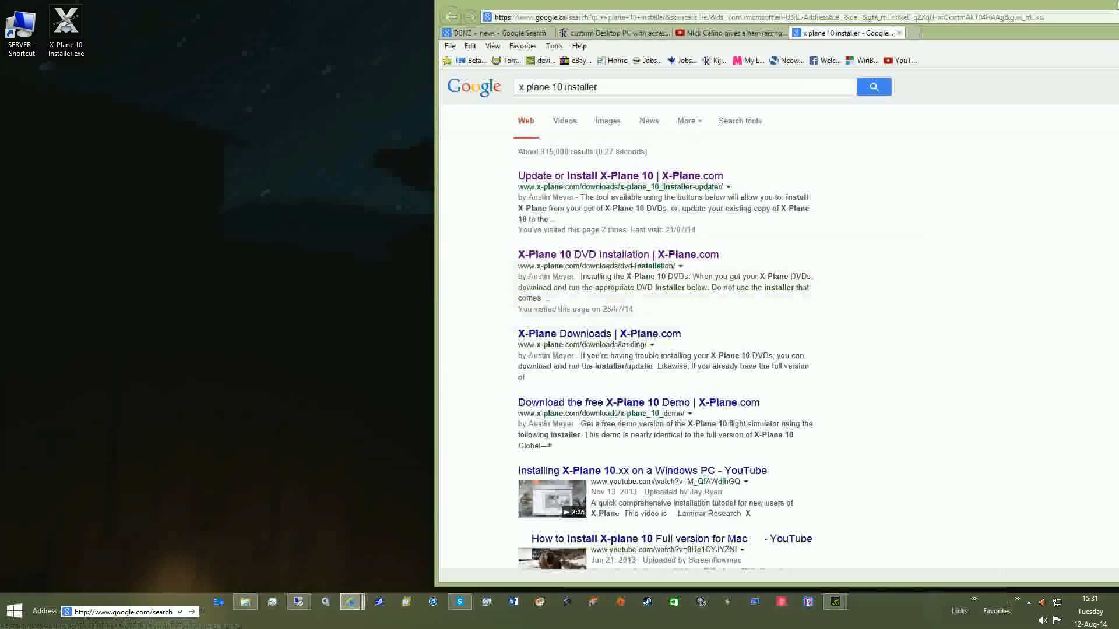
{"action": "left_click", "coordinate": [620, 176]}
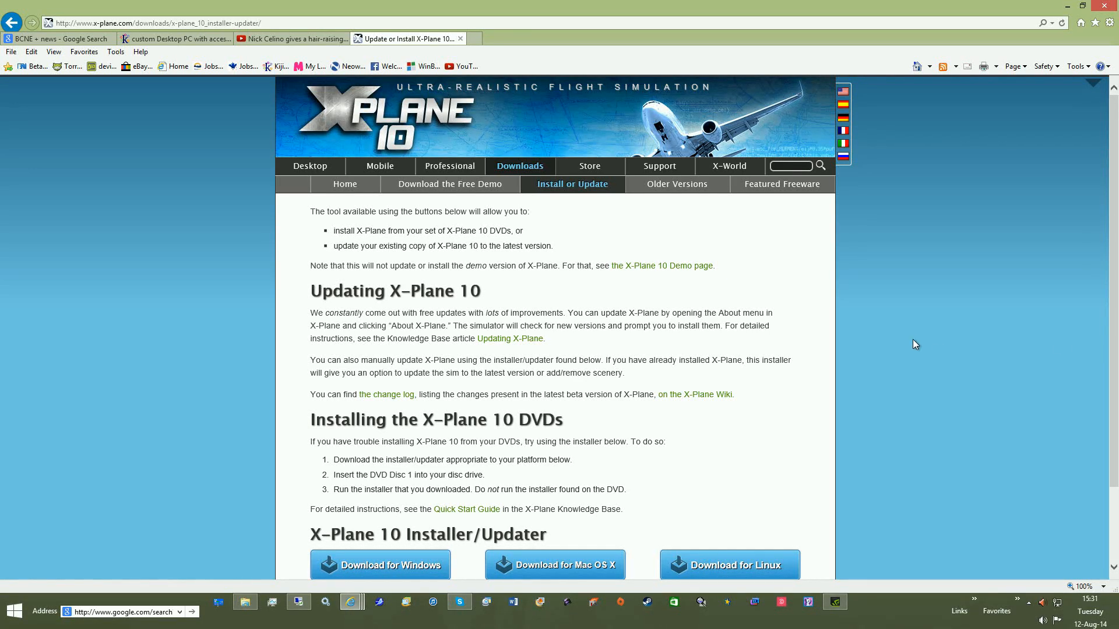
{"action": "scroll", "scroll_direction": "down", "scroll_amount": 3}
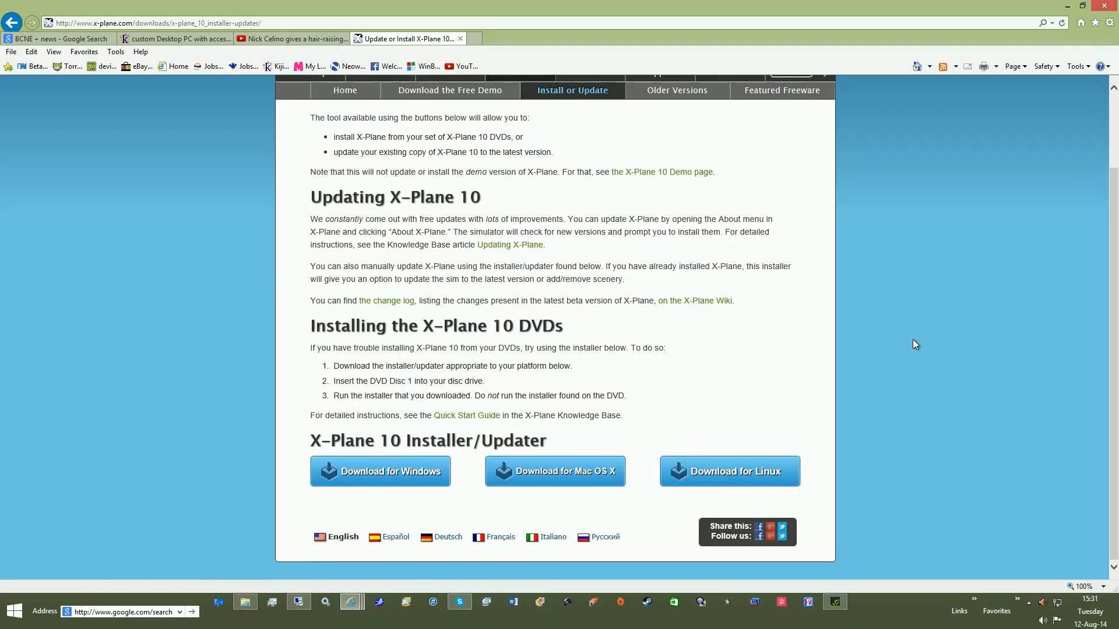
{"action": "mouse_move", "coordinate": [381, 471]}
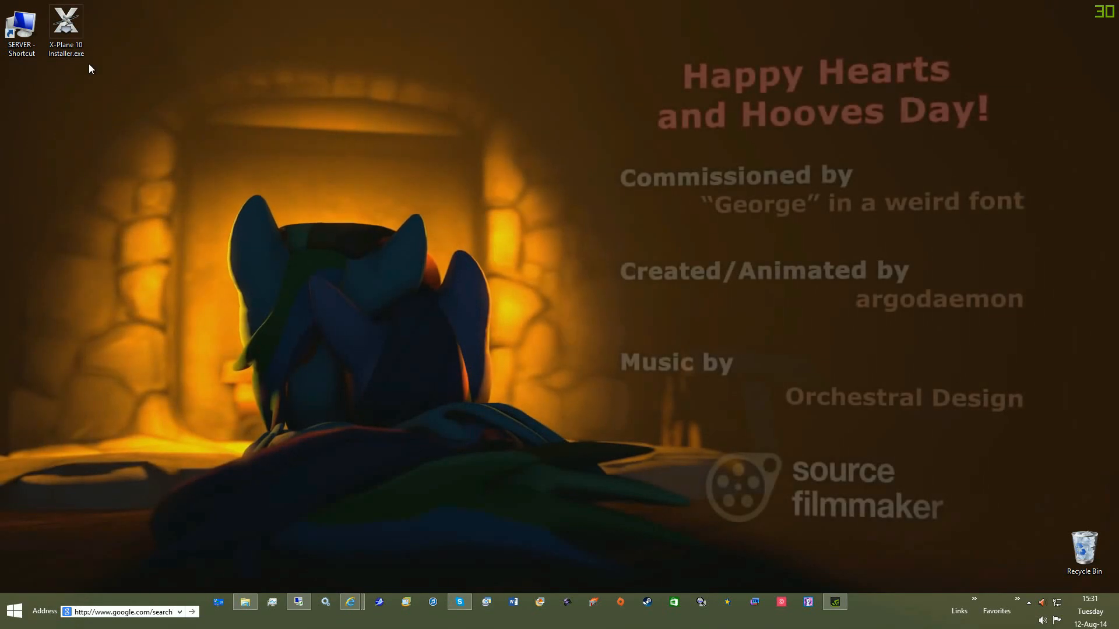
Rerun X-Plane 10 Installer.exe after the QTCF.dll error and choose Update X-Plane.
{"action": "double_click", "coordinate": [64, 29]}
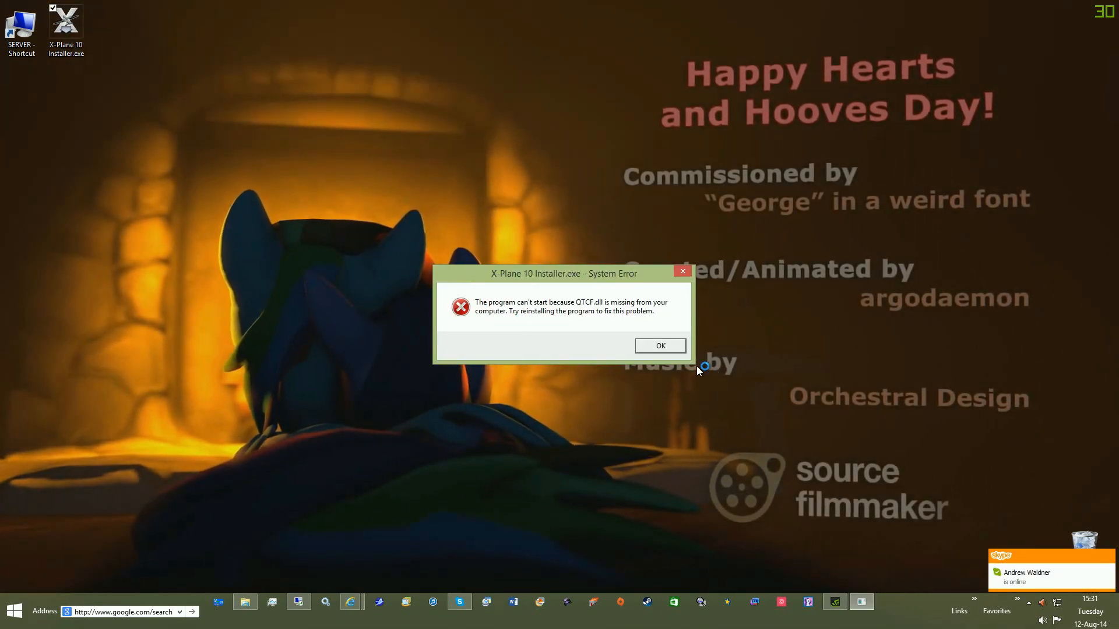
{"action": "left_click", "coordinate": [658, 346]}
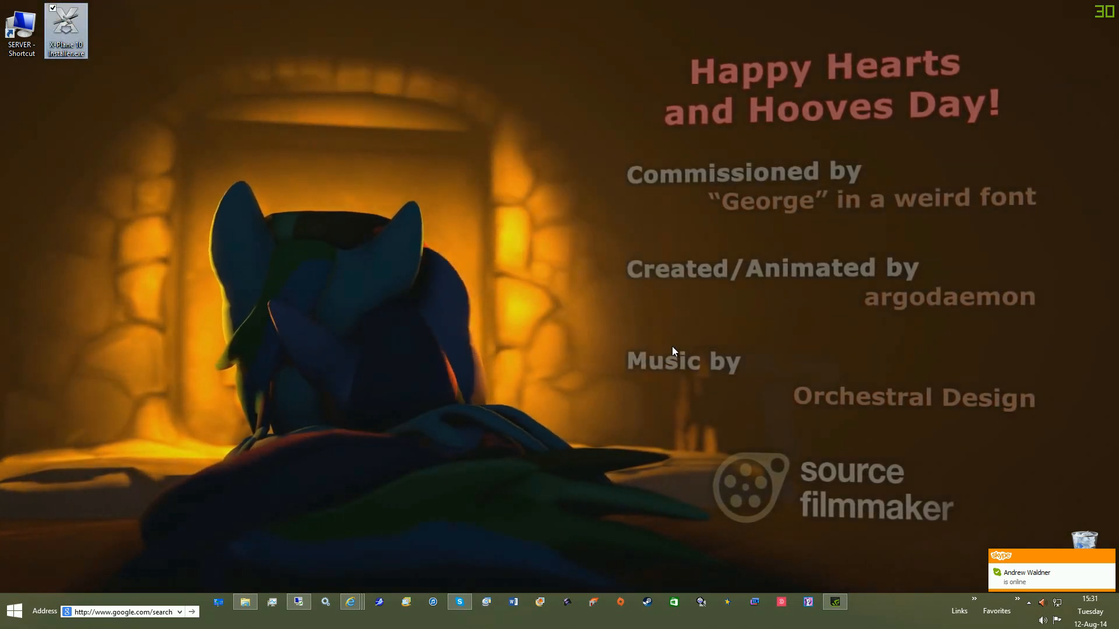
{"action": "double_click", "coordinate": [66, 26]}
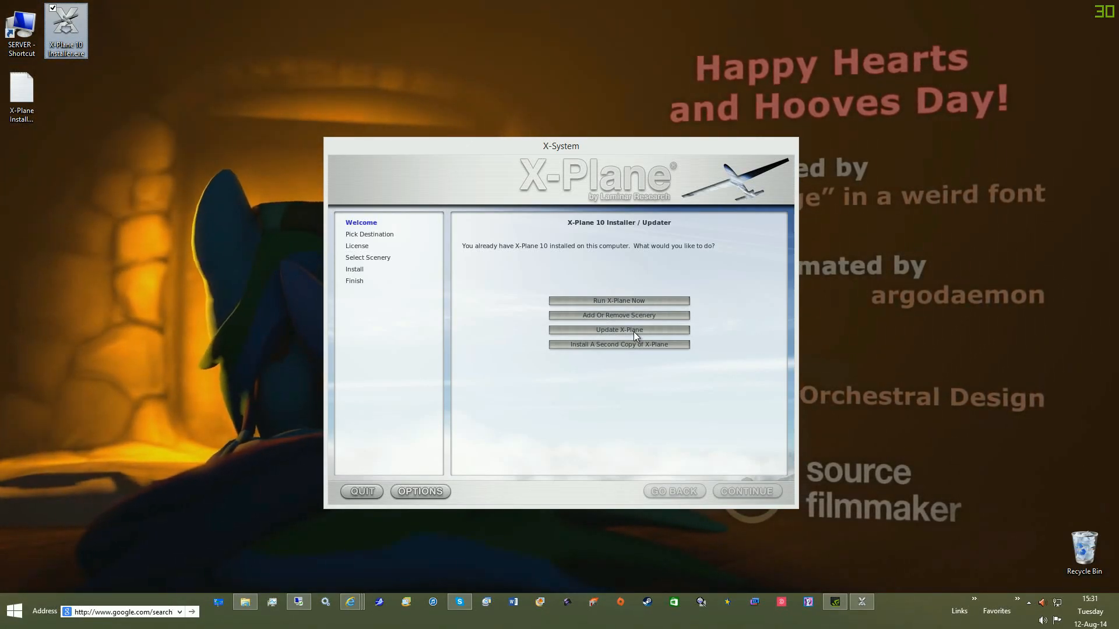
{"action": "left_click", "coordinate": [617, 329]}
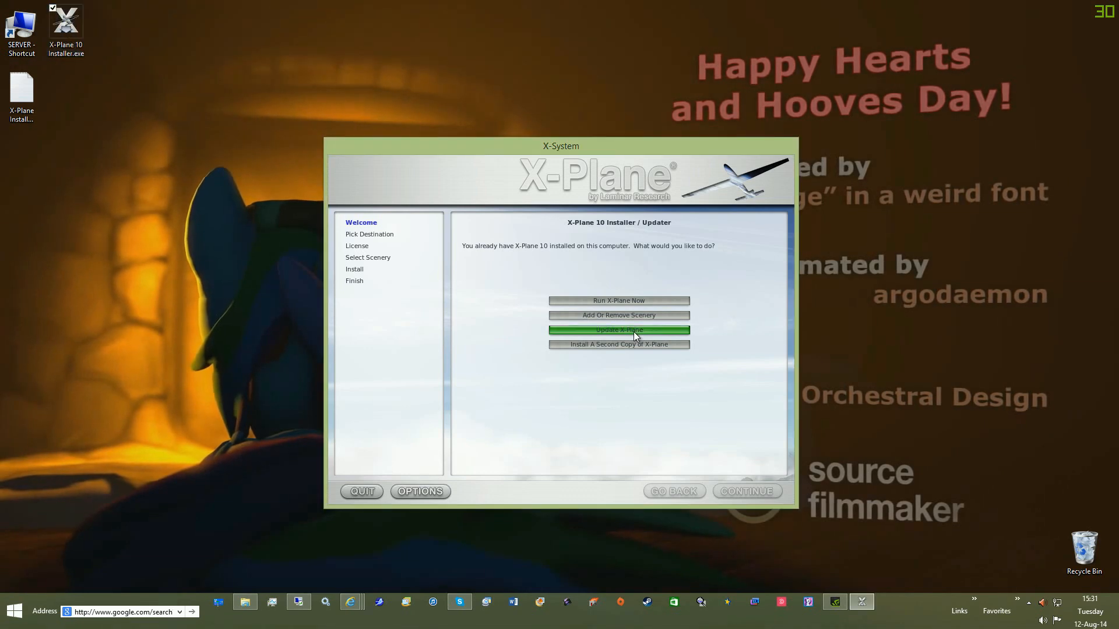
{"action": "left_click", "coordinate": [618, 330]}
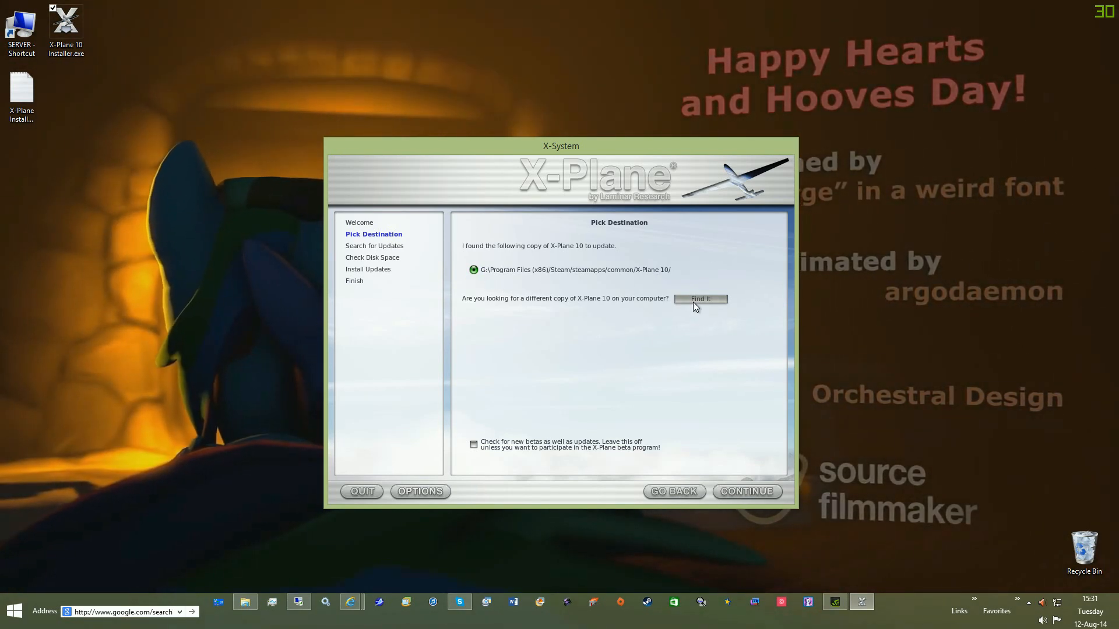
Keep the found Steam X-Plane 10 copy, leave betas unchecked, and start scanning for updates.
{"action": "left_click", "coordinate": [700, 299]}
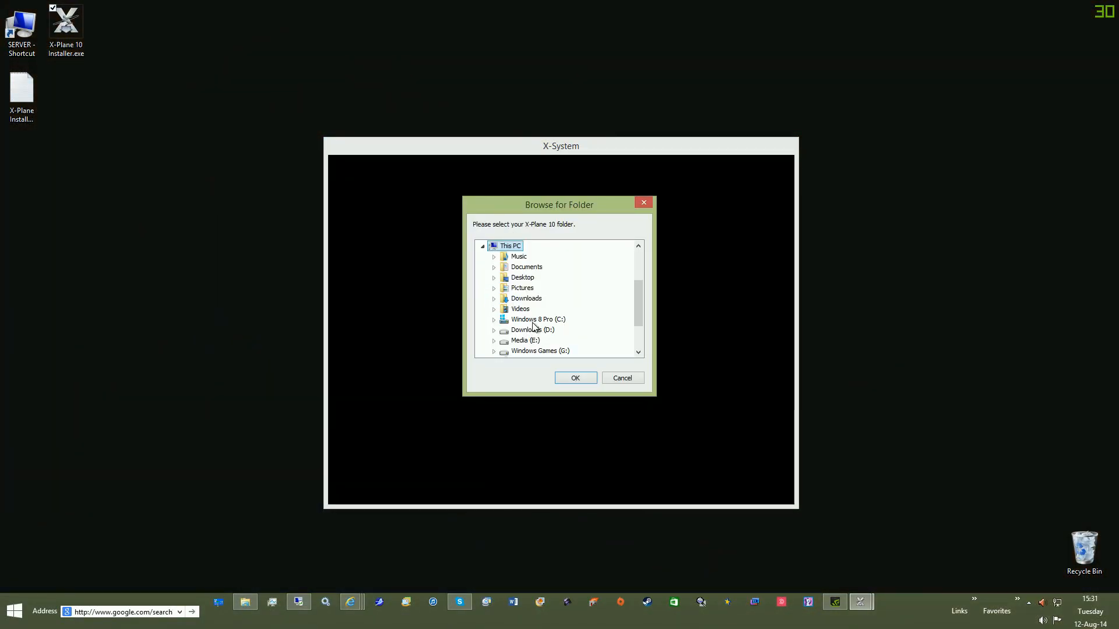
{"action": "left_click", "coordinate": [621, 377]}
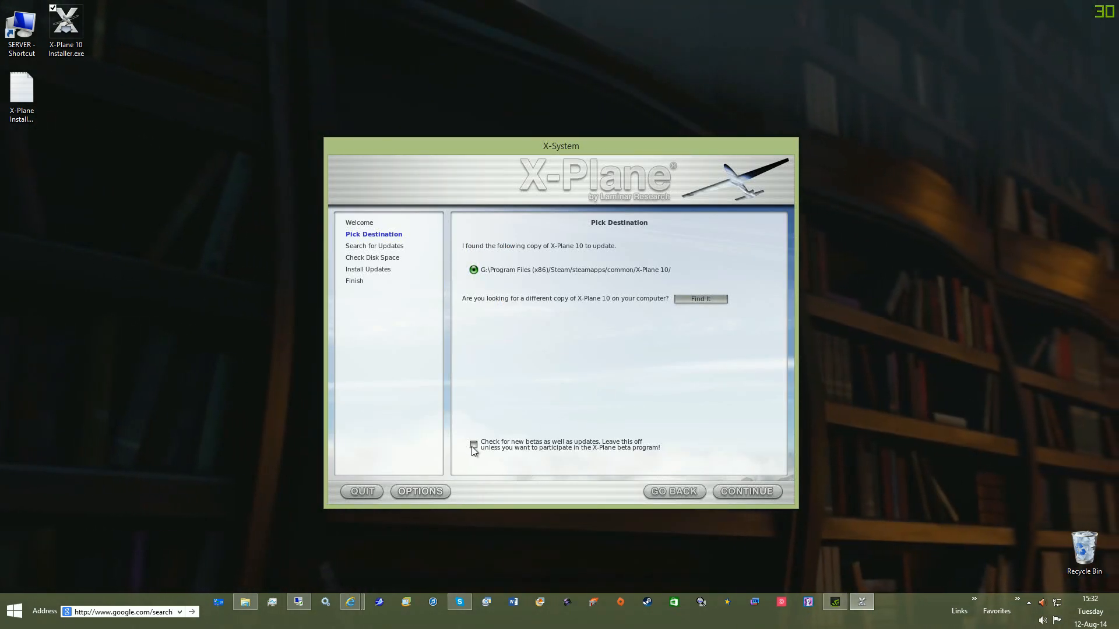
{"action": "left_click", "coordinate": [473, 446]}
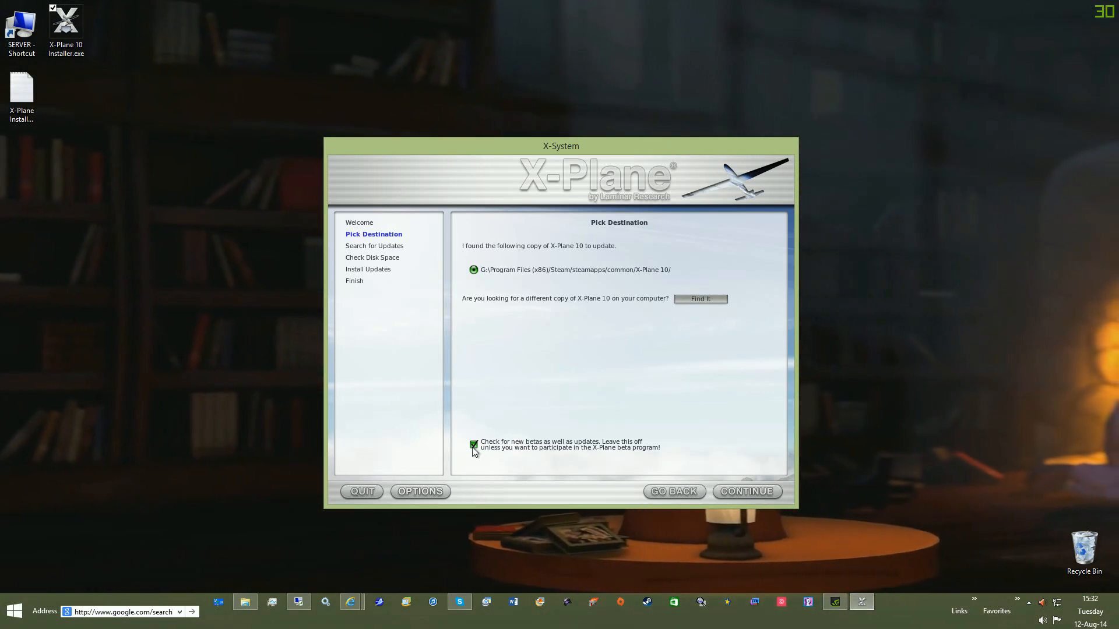
{"action": "left_click", "coordinate": [473, 444]}
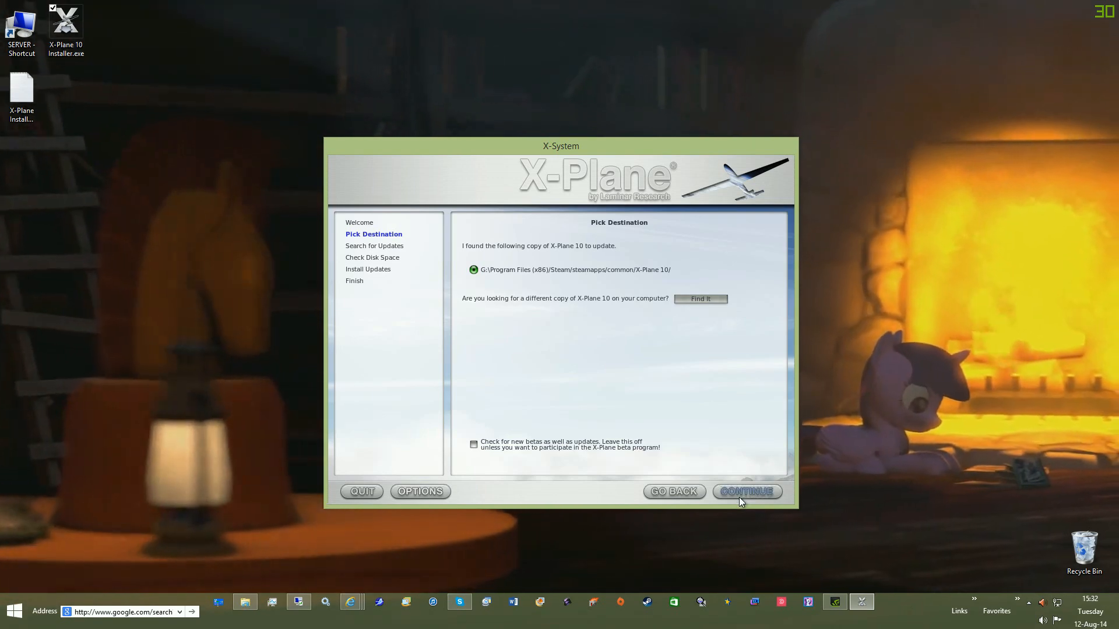
{"action": "left_click", "coordinate": [747, 491]}
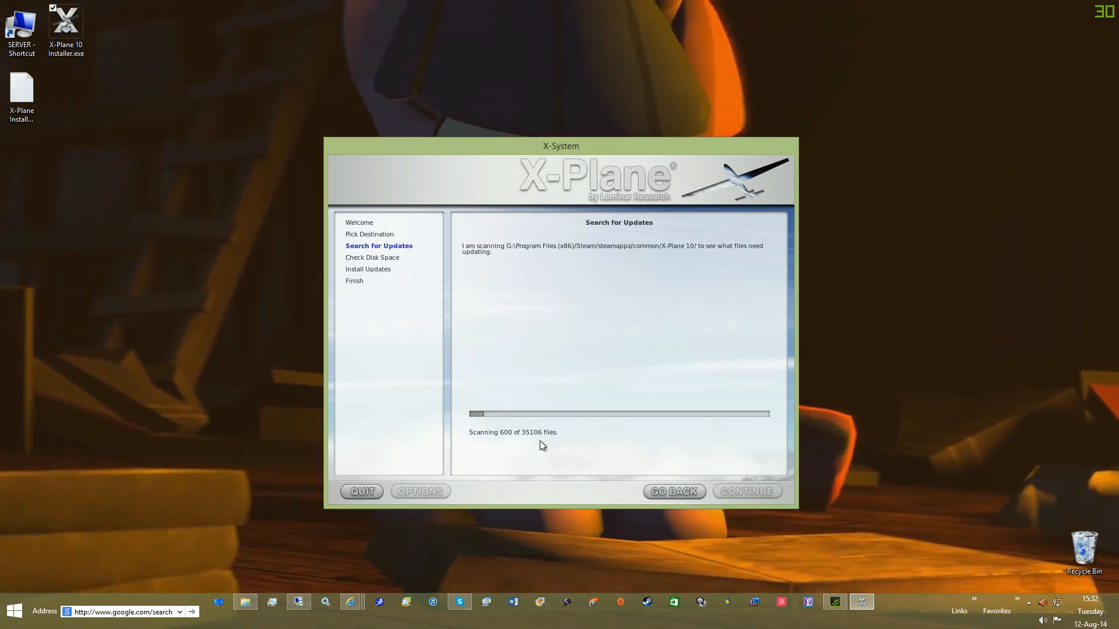
{"action": "mouse_move", "coordinate": [1026, 400]}
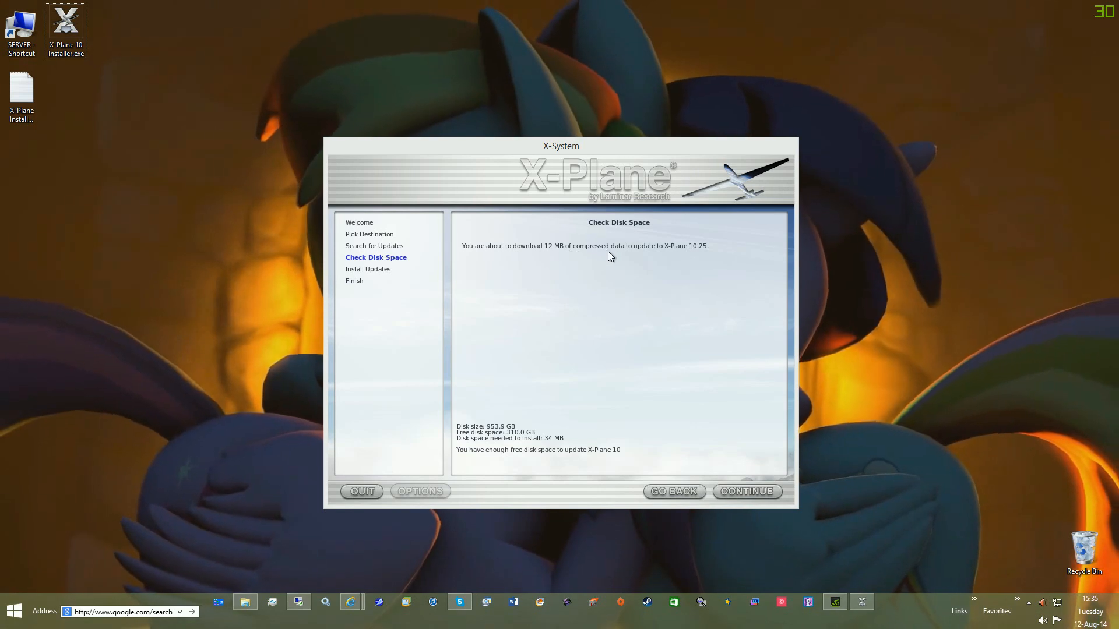
{"action": "mouse_move", "coordinate": [690, 257]}
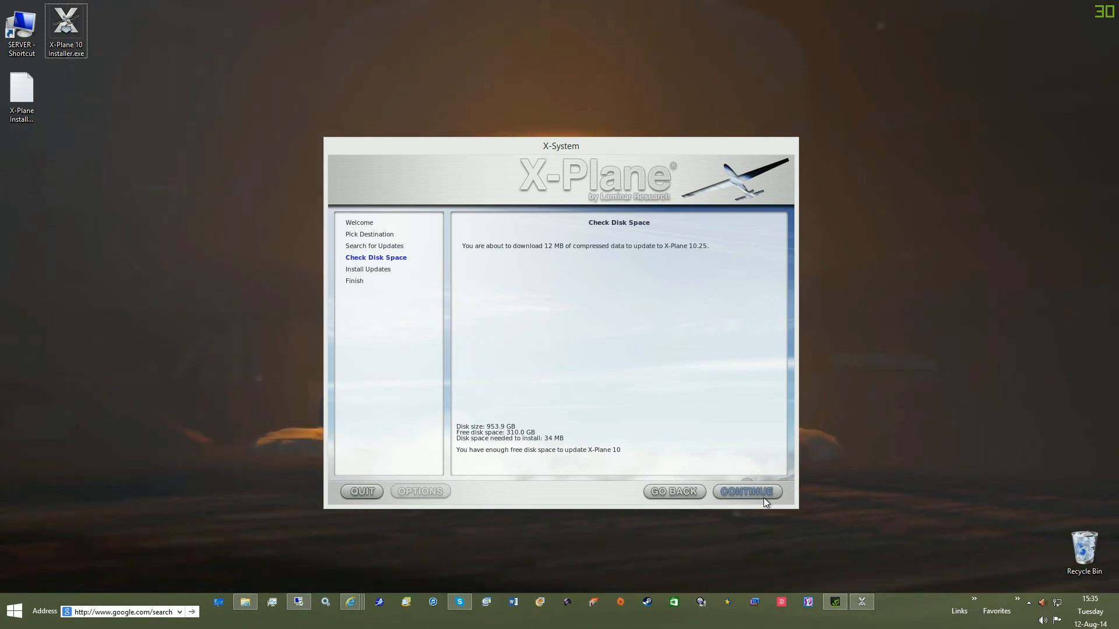
Install the updates overwriting all modified files, quit the installer, and reopen File Explorer.
{"action": "left_click", "coordinate": [747, 491]}
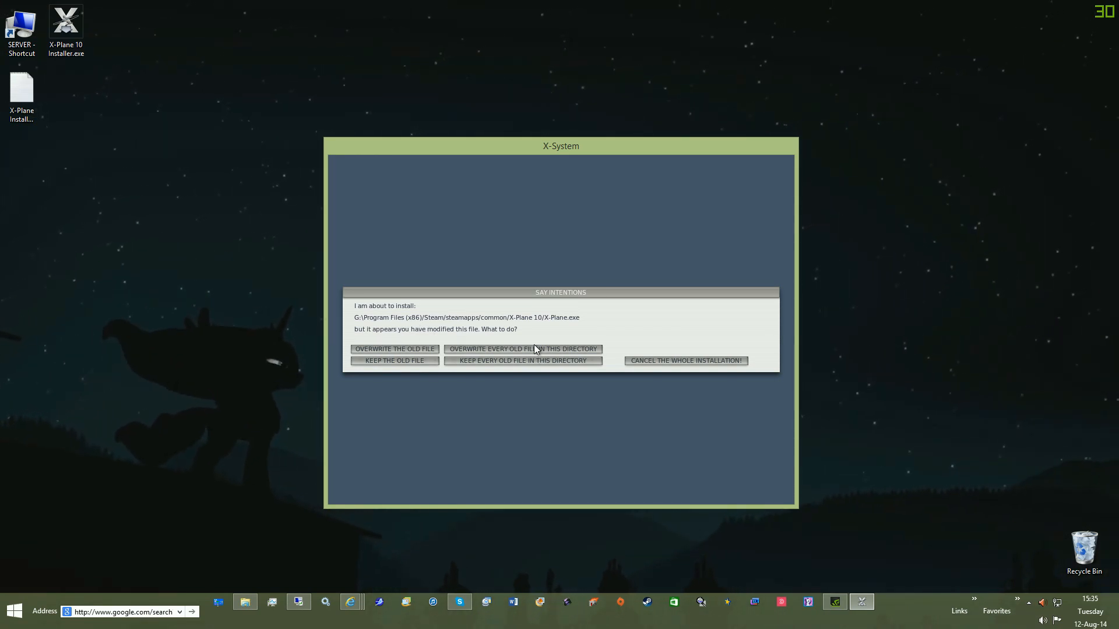
{"action": "left_click", "coordinate": [522, 349]}
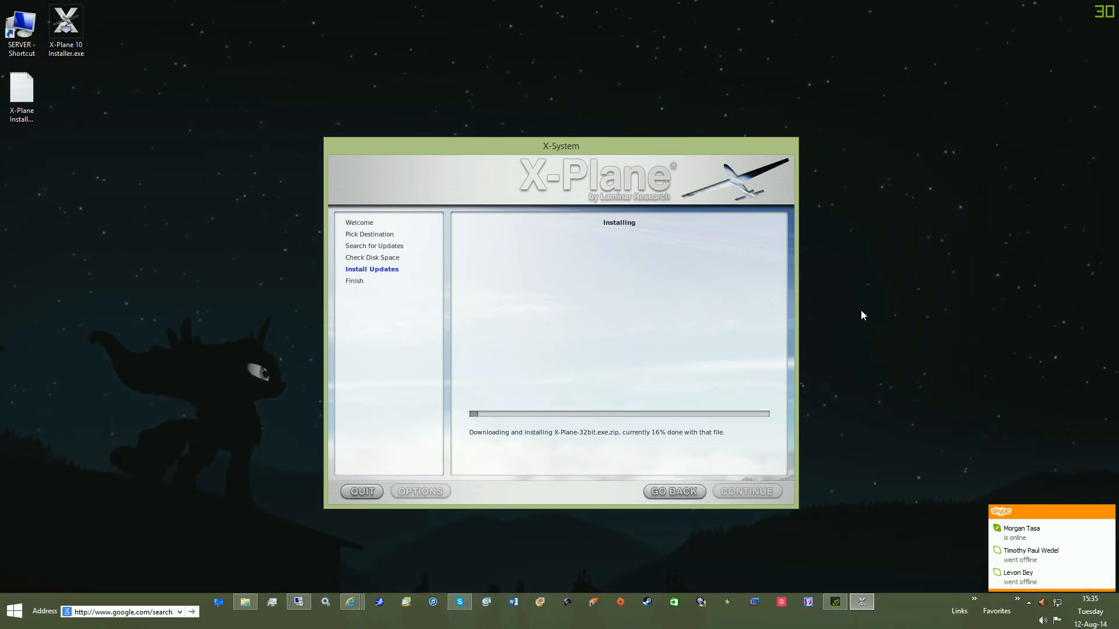
{"action": "mouse_move", "coordinate": [890, 327]}
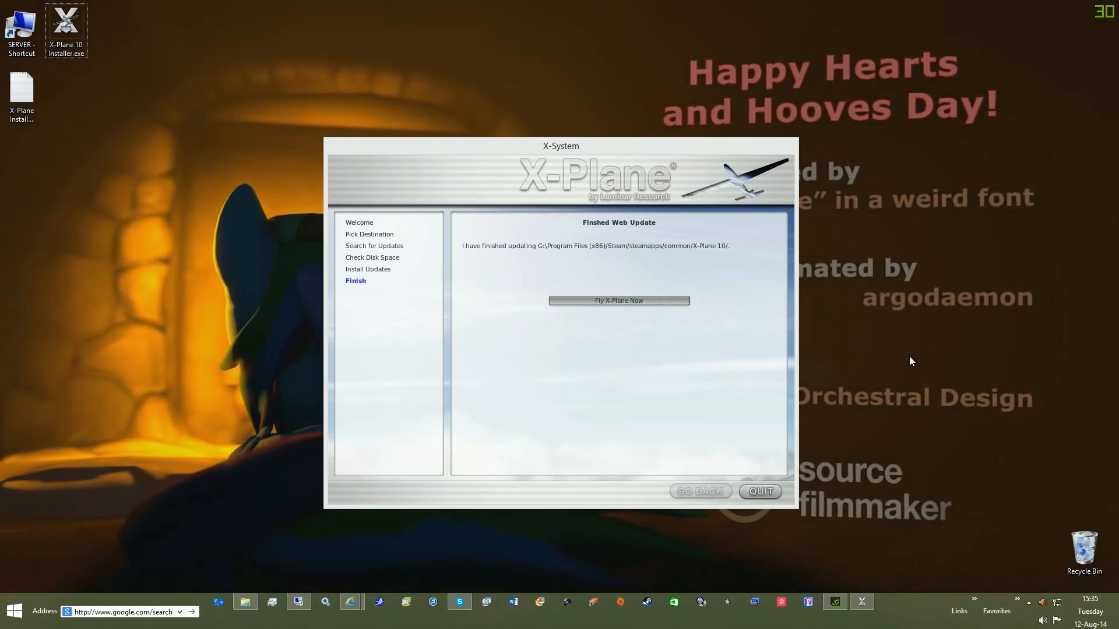
{"action": "left_click", "coordinate": [758, 491]}
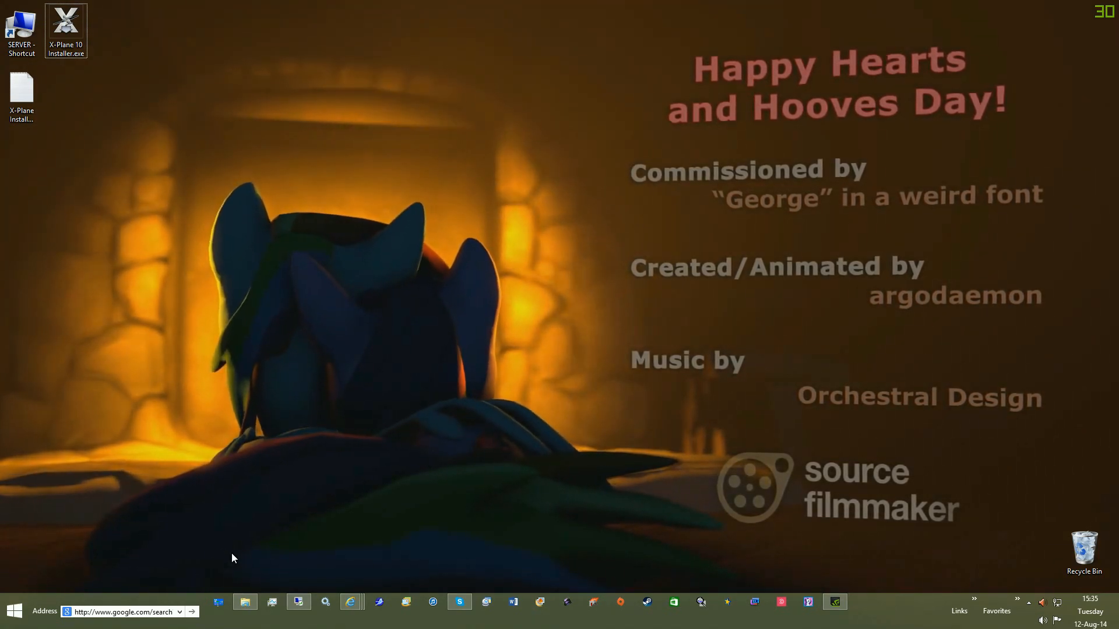
{"action": "left_click", "coordinate": [245, 601]}
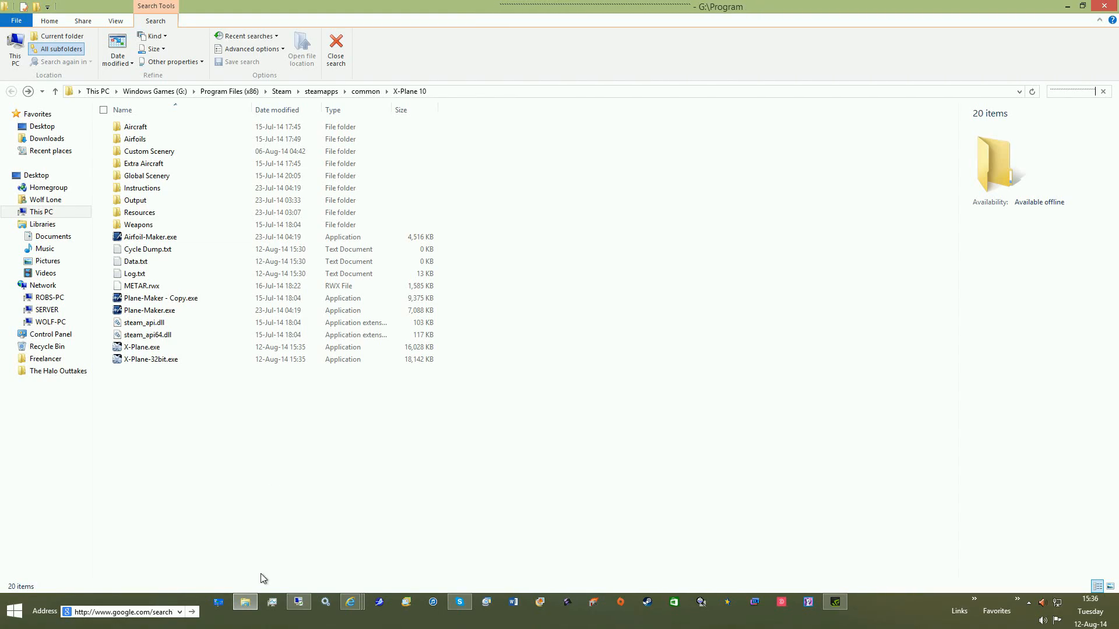
Open the Downloads folder and bring up the file actions for X-Plane 10 No-DVD.iso.
{"action": "left_click", "coordinate": [7, 611]}
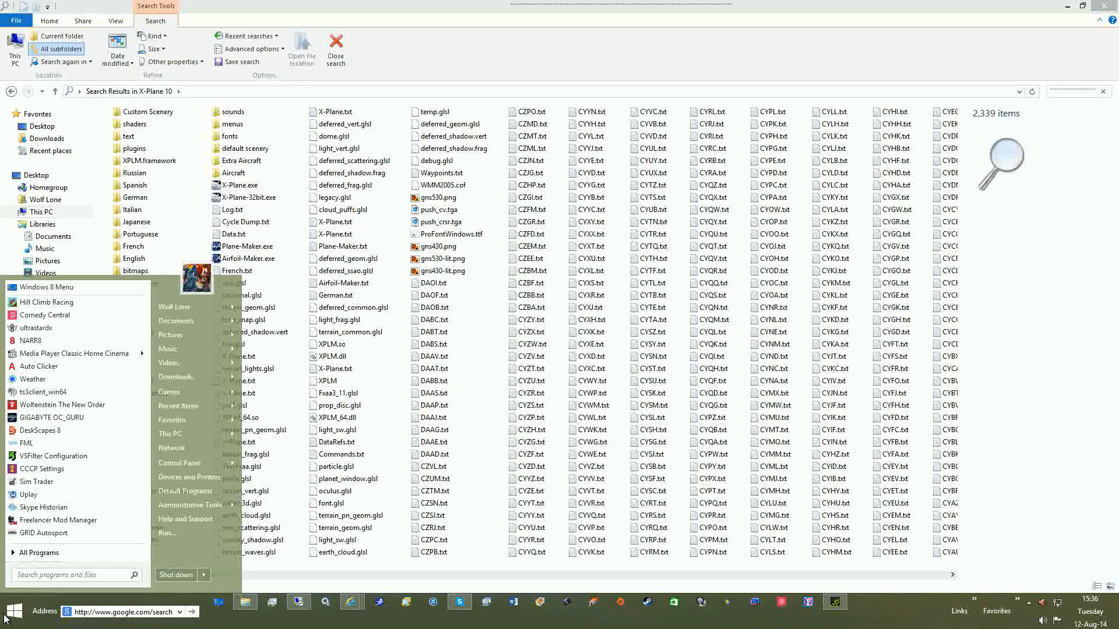
{"action": "left_click", "coordinate": [11, 611]}
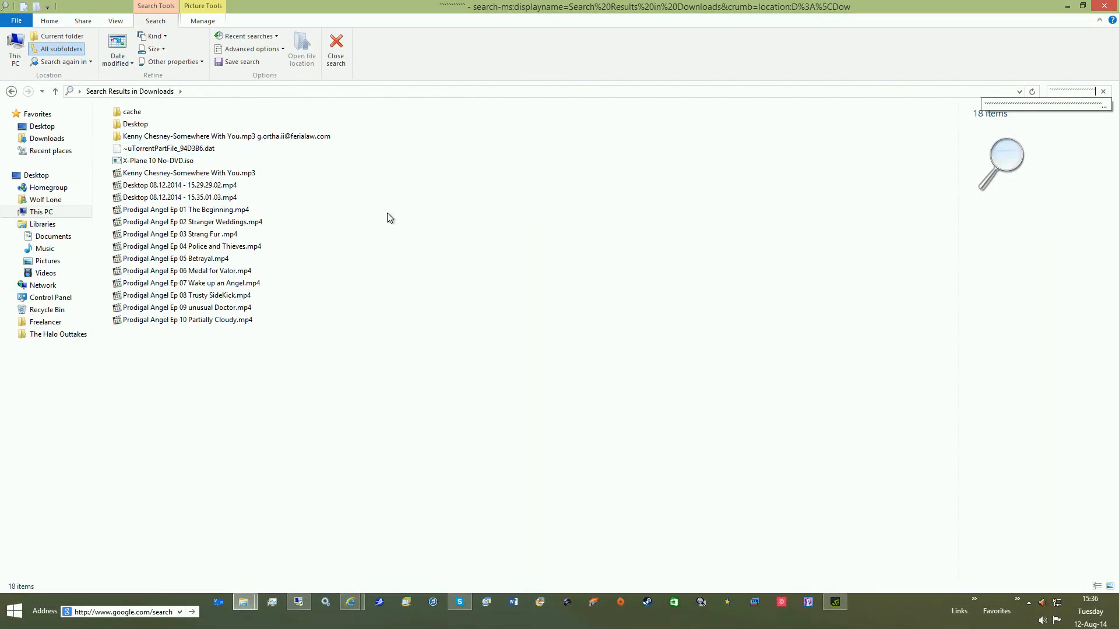
{"action": "left_click", "coordinate": [188, 173]}
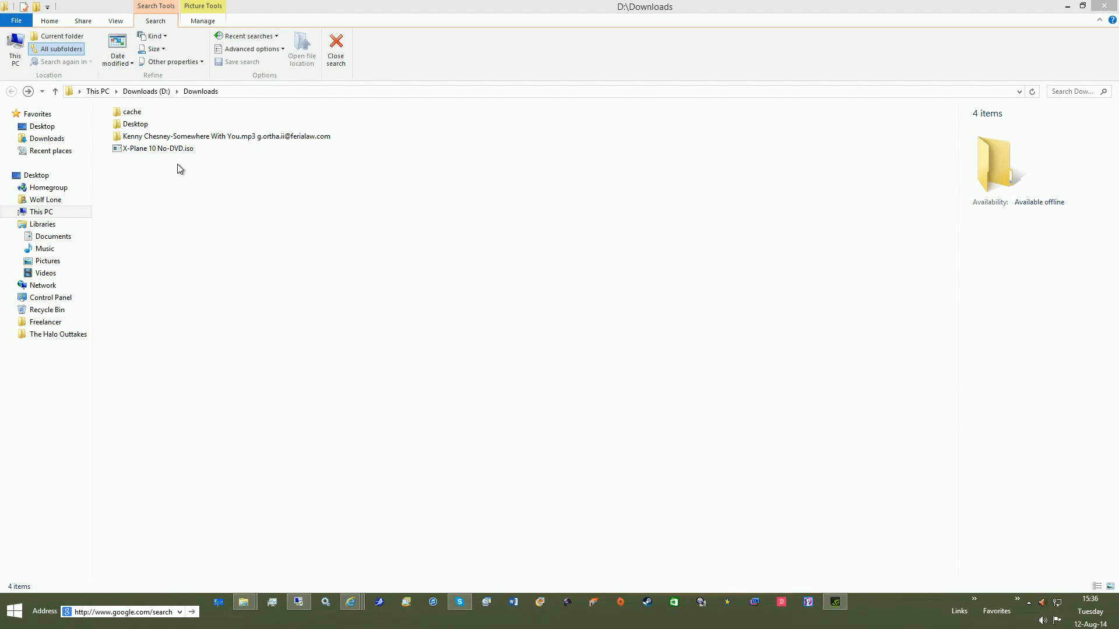
{"action": "right_click", "coordinate": [156, 148]}
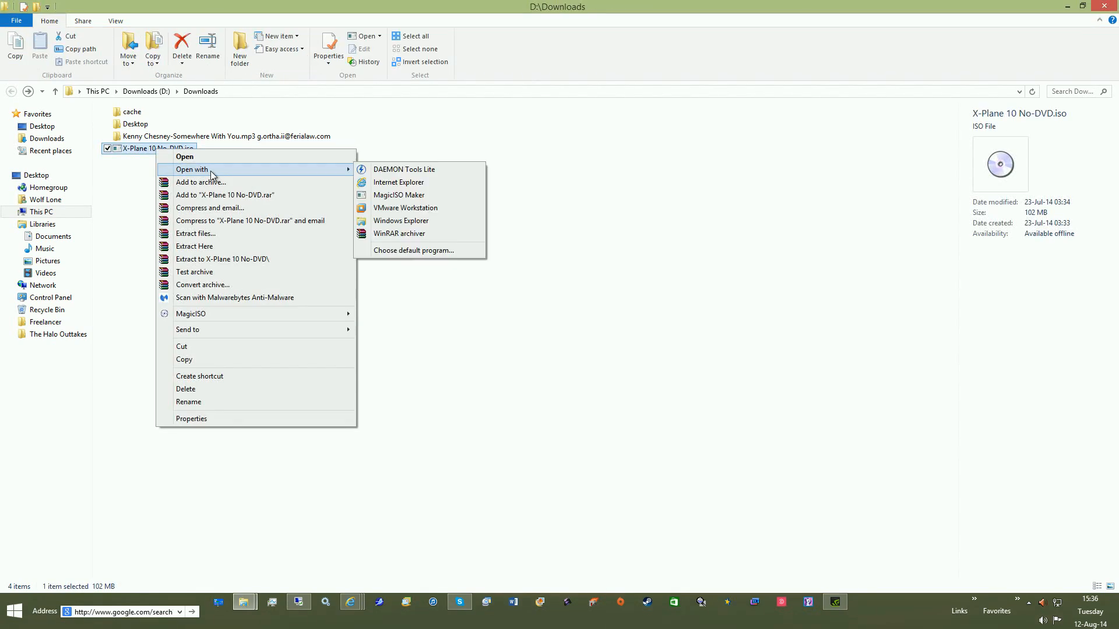
{"action": "mouse_move", "coordinate": [427, 181]}
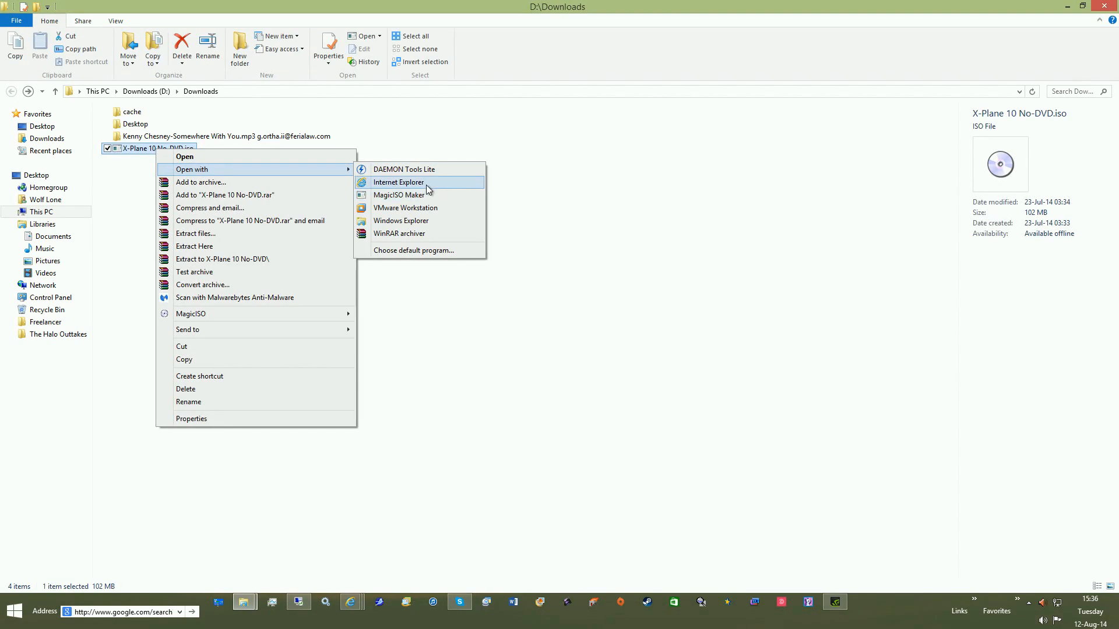
{"action": "mouse_move", "coordinate": [401, 220]}
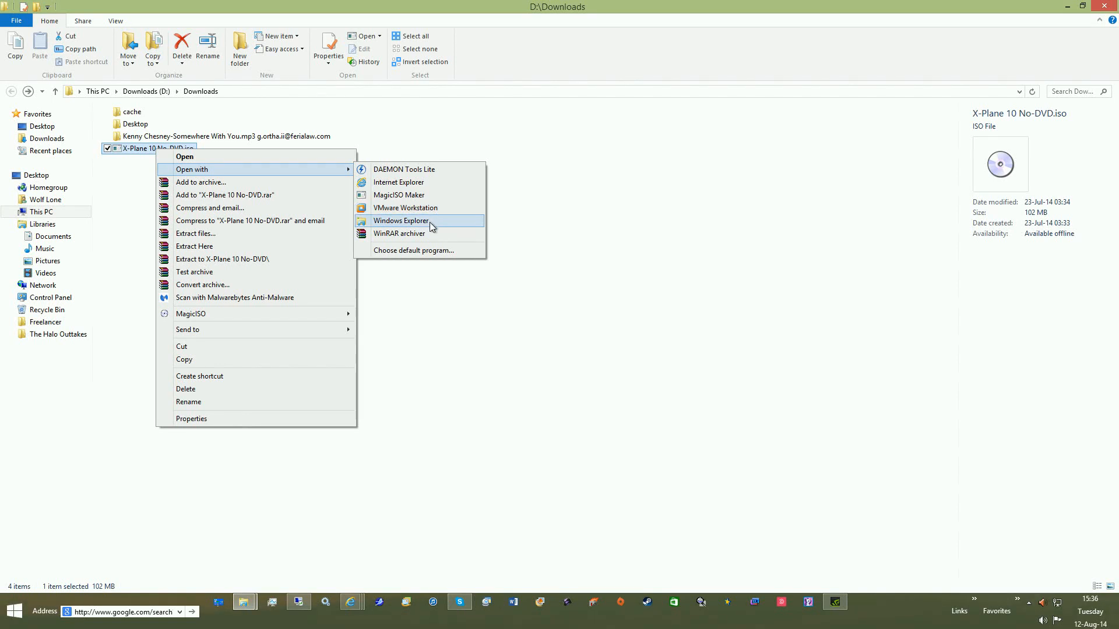
Mount X-Plane 10 No-DVD.iso by opening it with Windows Explorer.
{"action": "left_click", "coordinate": [400, 221]}
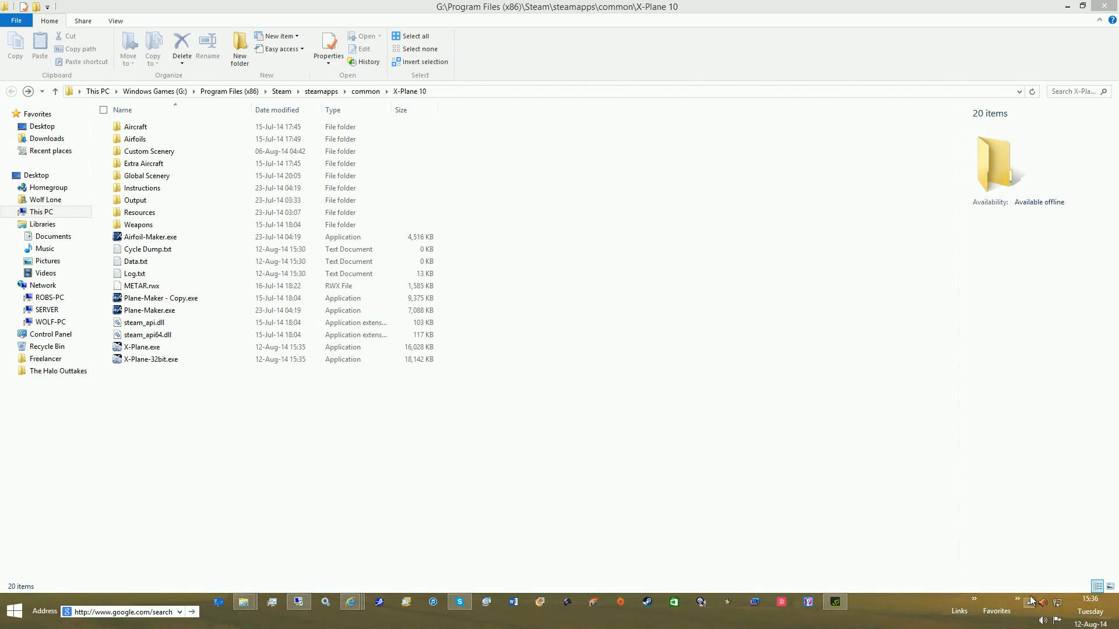
{"action": "mouse_move", "coordinate": [535, 438]}
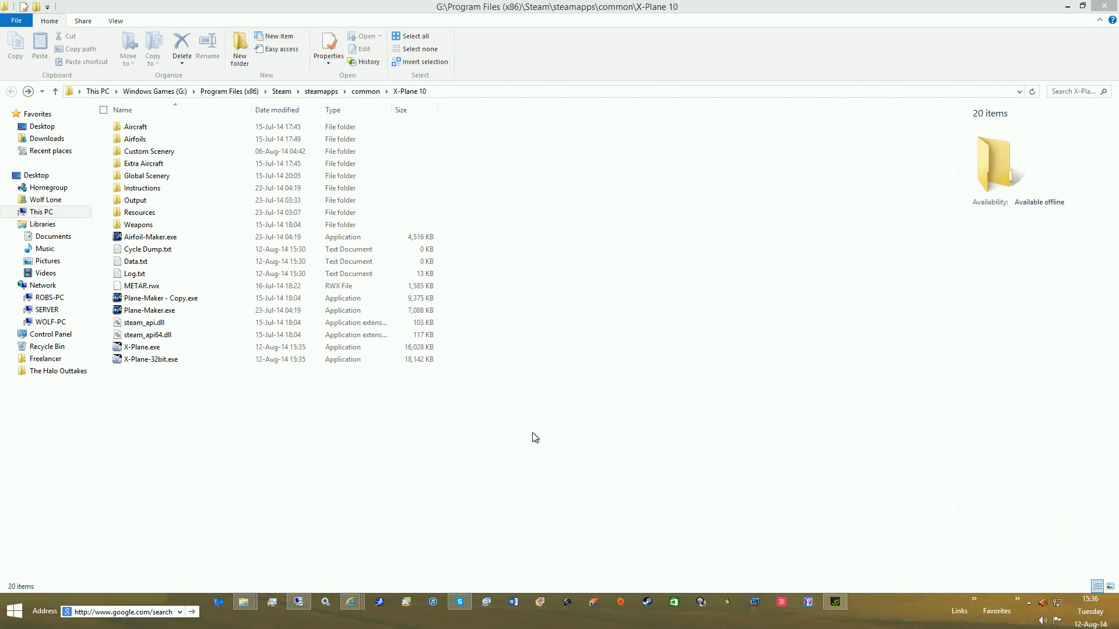
Launch X-Plane.exe, choose Clear weather, and search the airport field for PRINCE.
{"action": "double_click", "coordinate": [141, 347]}
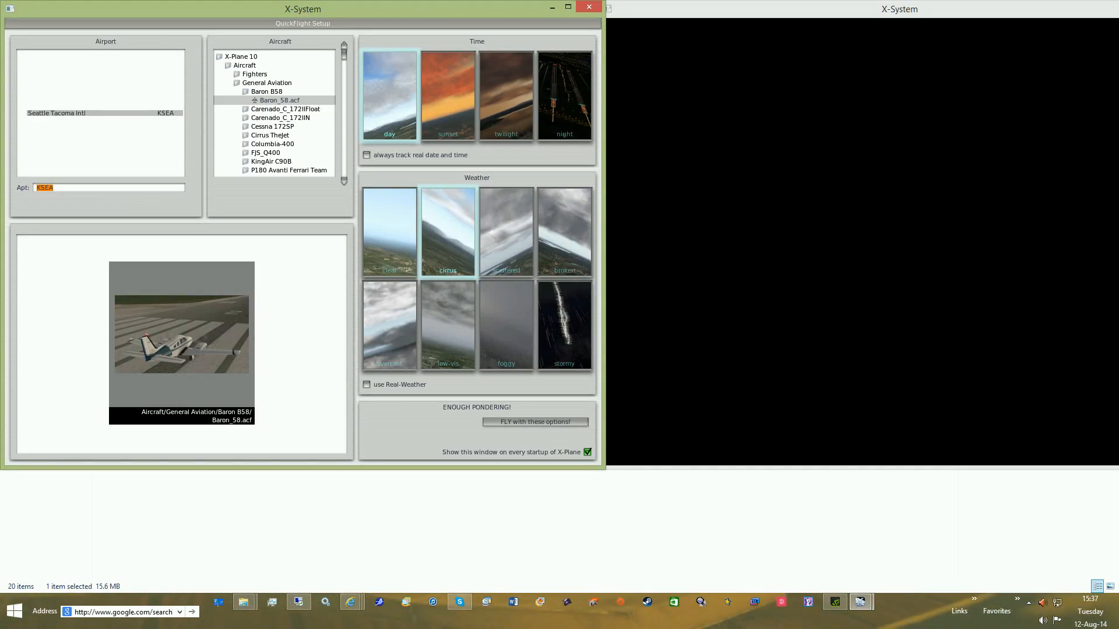
{"action": "mouse_move", "coordinate": [311, 147]}
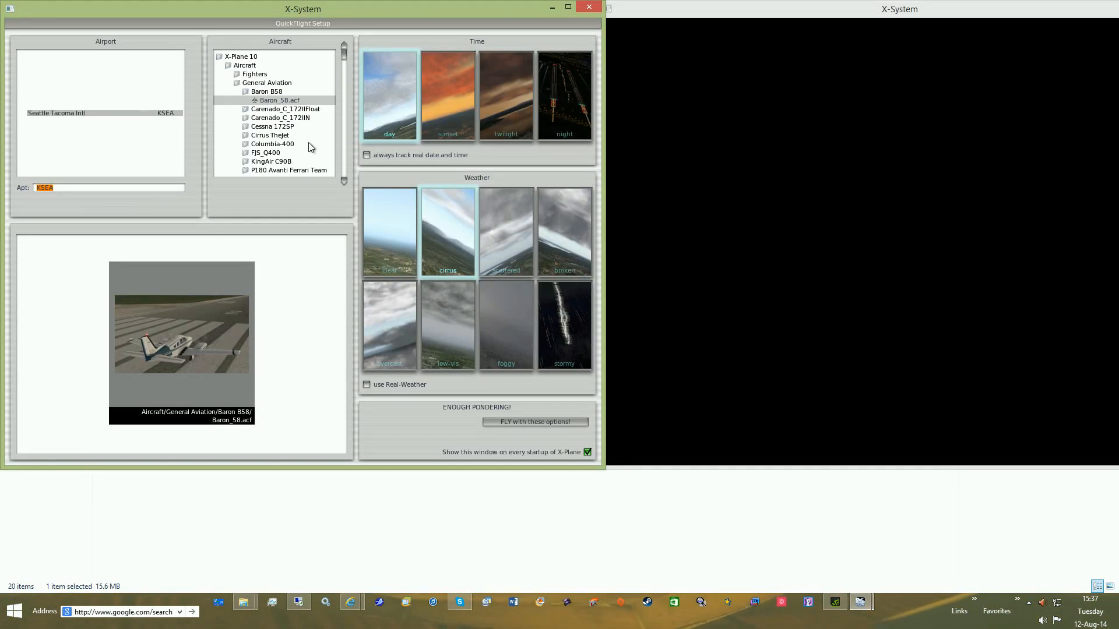
{"action": "left_click", "coordinate": [388, 231]}
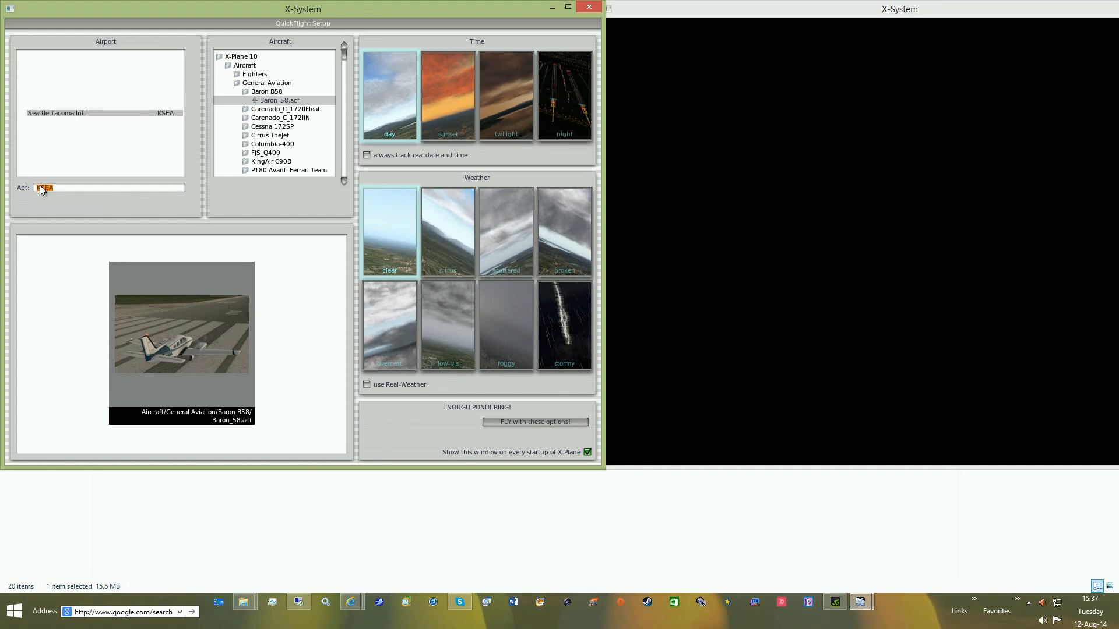
{"action": "type", "text": "PRINCE G"}
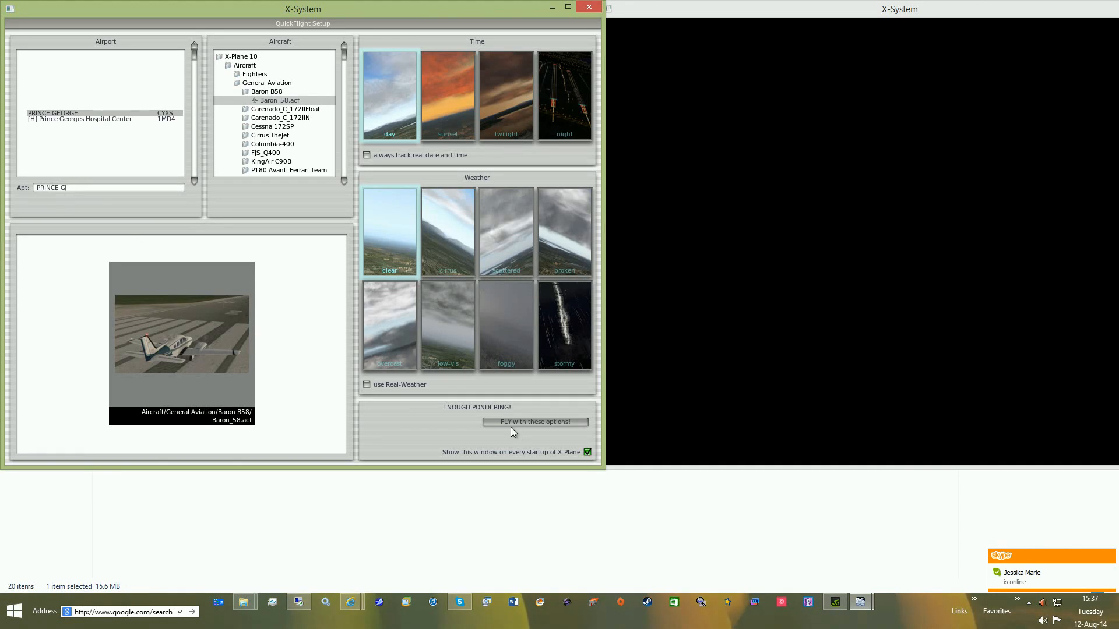
Start the Baron 58 flight at Prince George with the chosen QuickFlight options.
{"action": "left_click", "coordinate": [535, 422]}
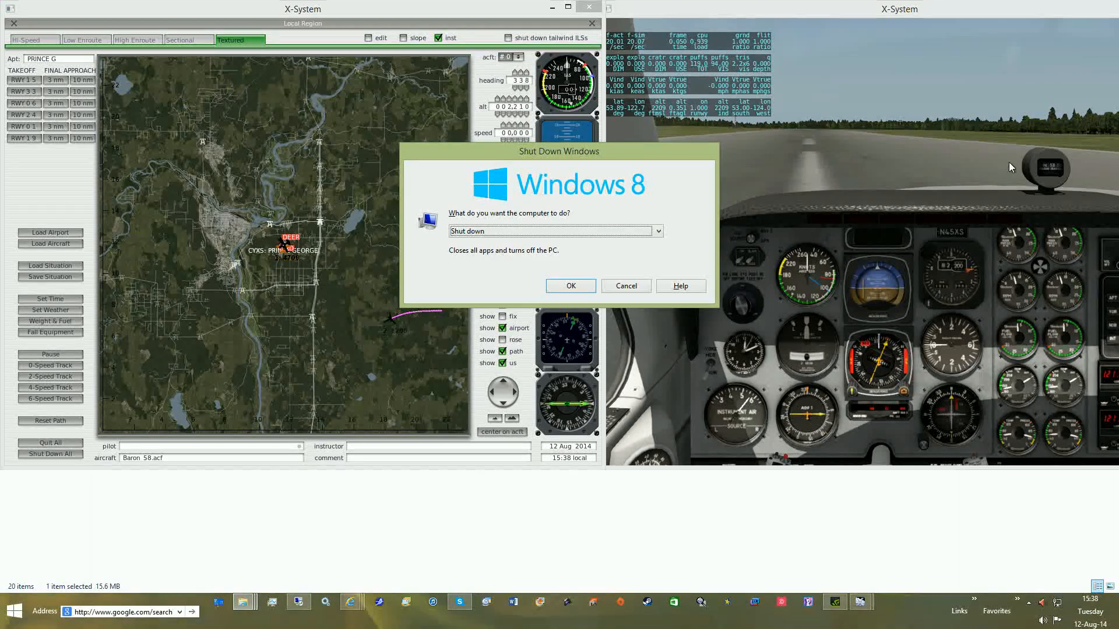
Dismiss the shut-down prompt and This PC, then start Steam and log in to the library.
{"action": "left_click", "coordinate": [626, 285]}
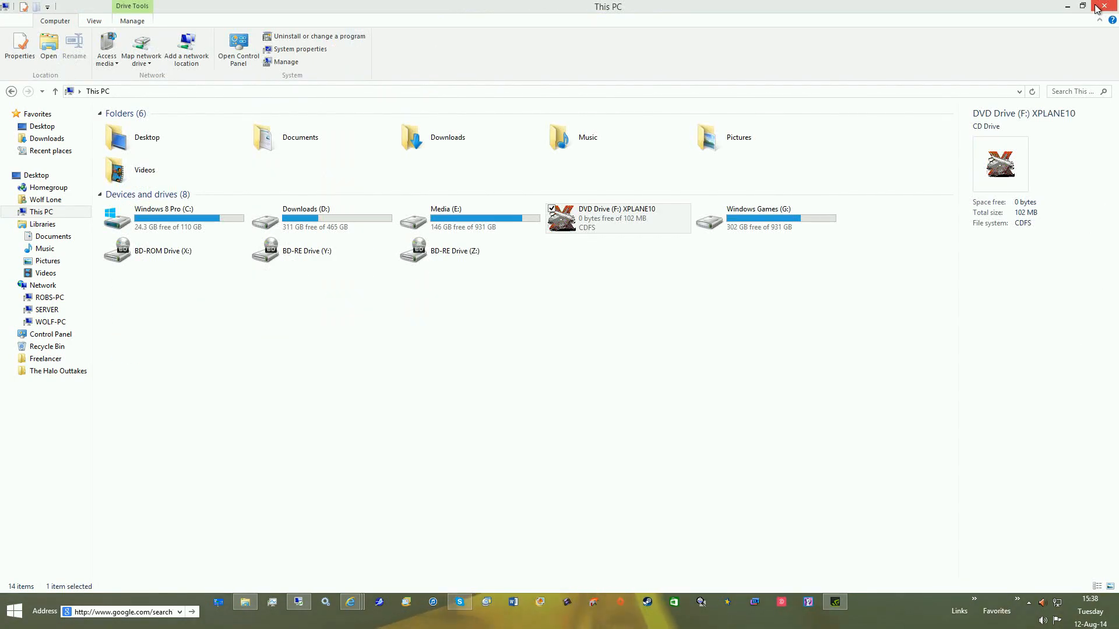
{"action": "left_click", "coordinate": [1110, 6]}
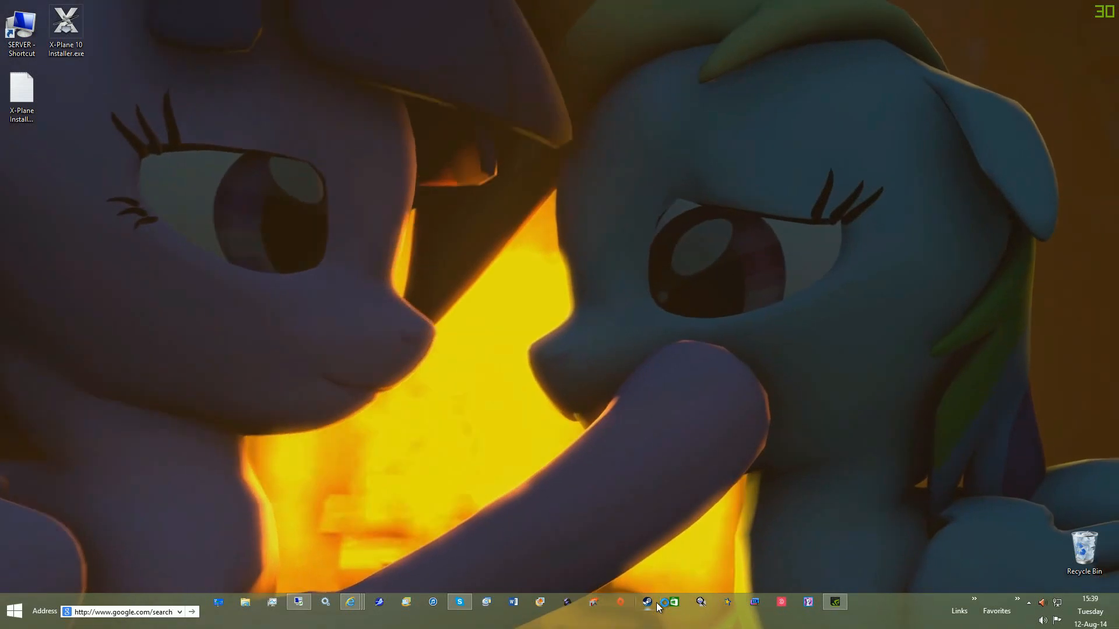
{"action": "left_click", "coordinate": [646, 602]}
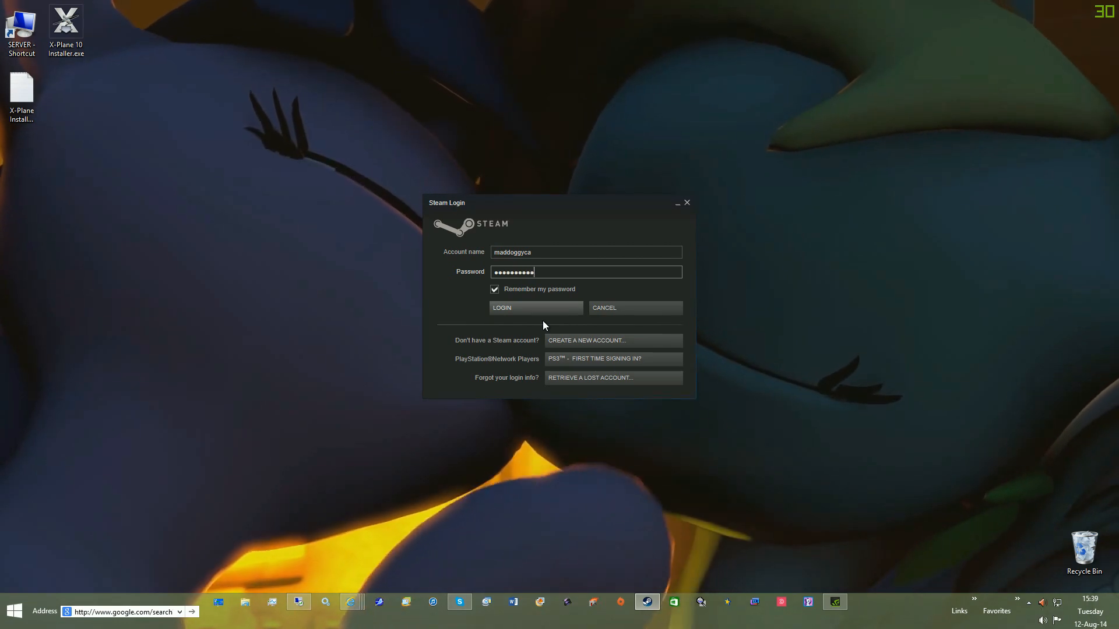
{"action": "left_click", "coordinate": [501, 307]}
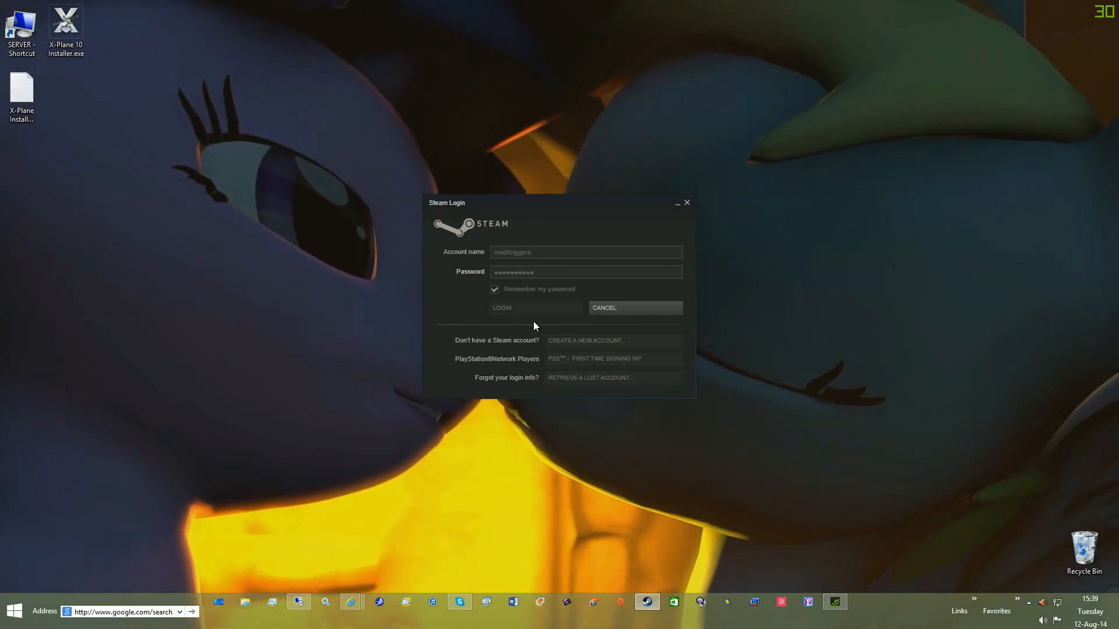
{"action": "left_click", "coordinate": [501, 308]}
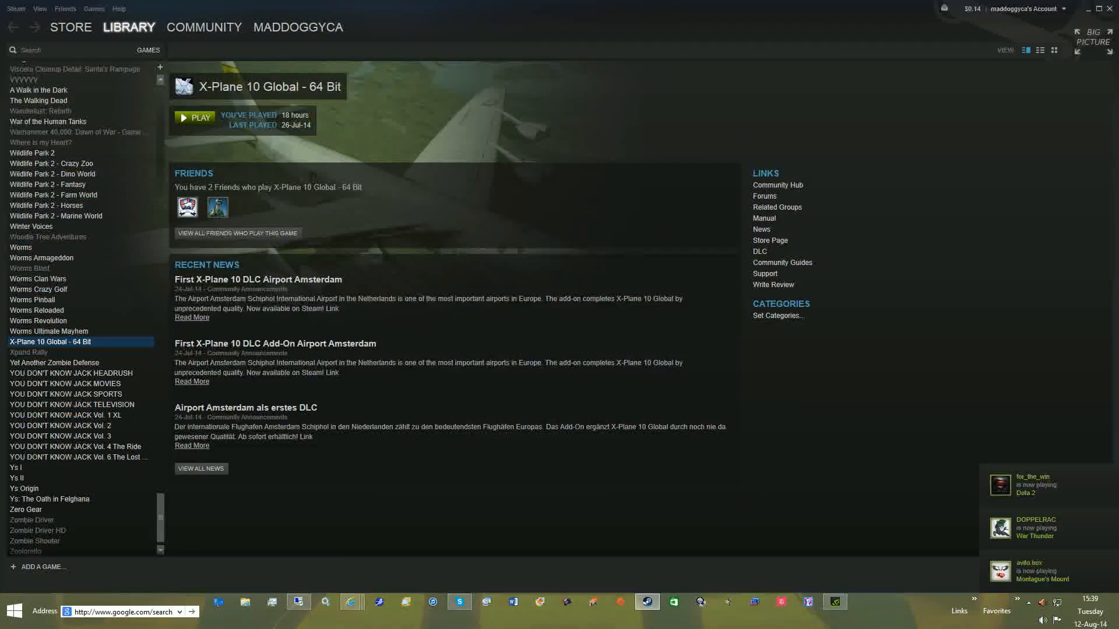
{"action": "right_click", "coordinate": [51, 342]}
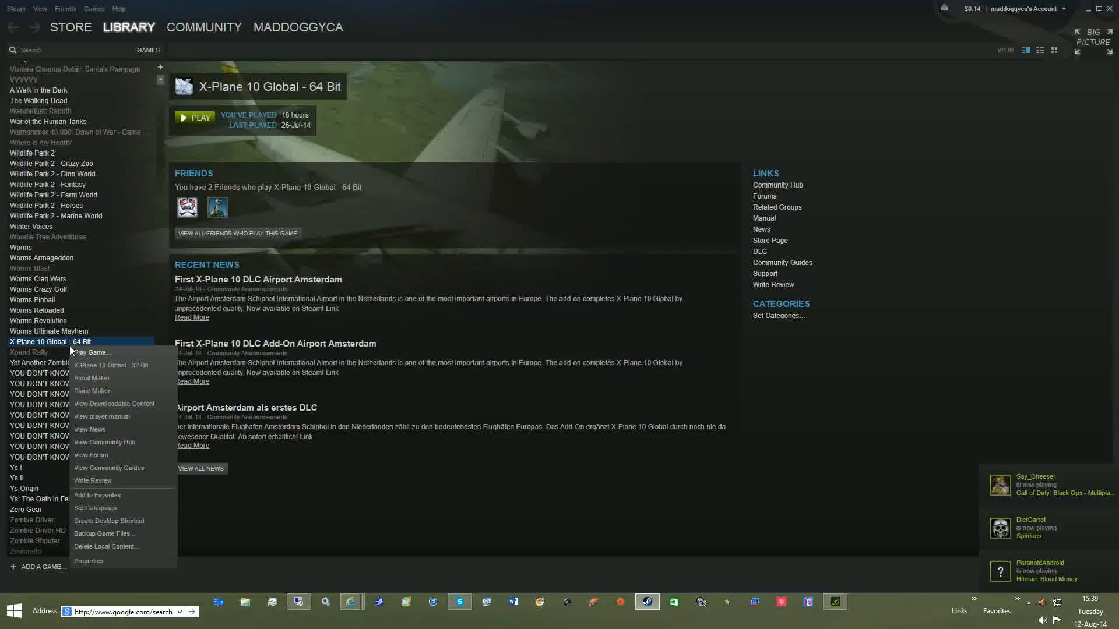
{"action": "left_click", "coordinate": [88, 560]}
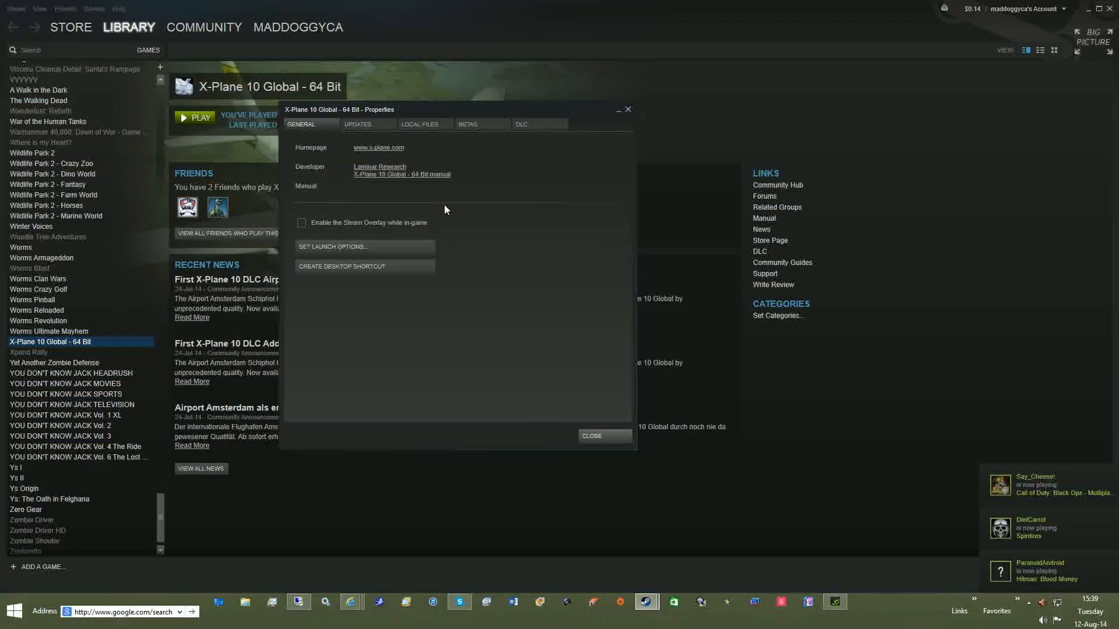
{"action": "left_click", "coordinate": [419, 124]}
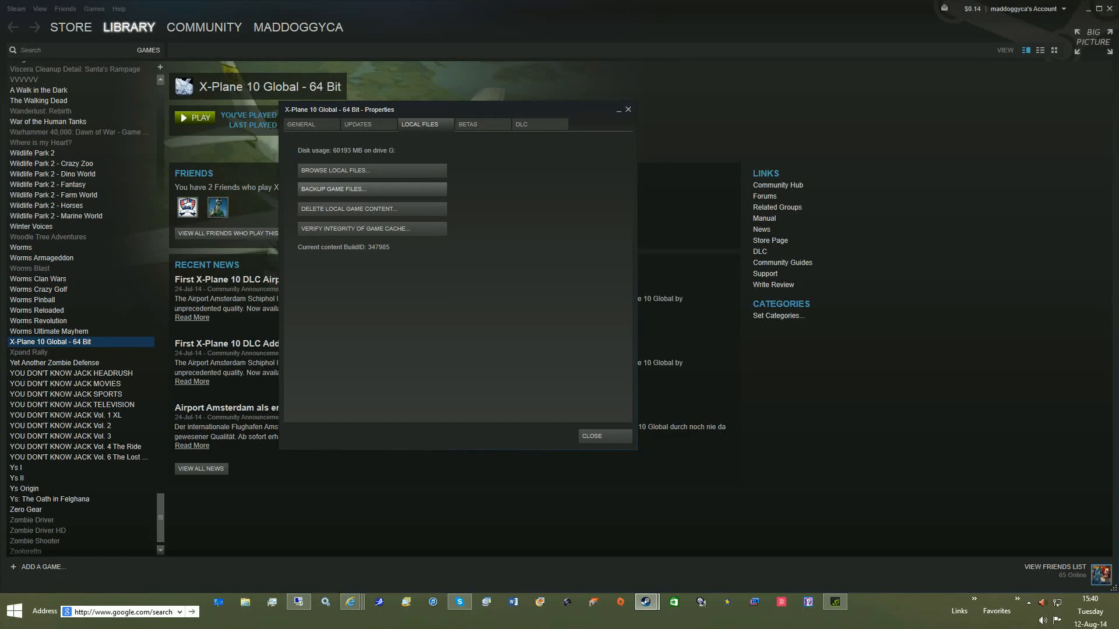
{"action": "mouse_move", "coordinate": [643, 454]}
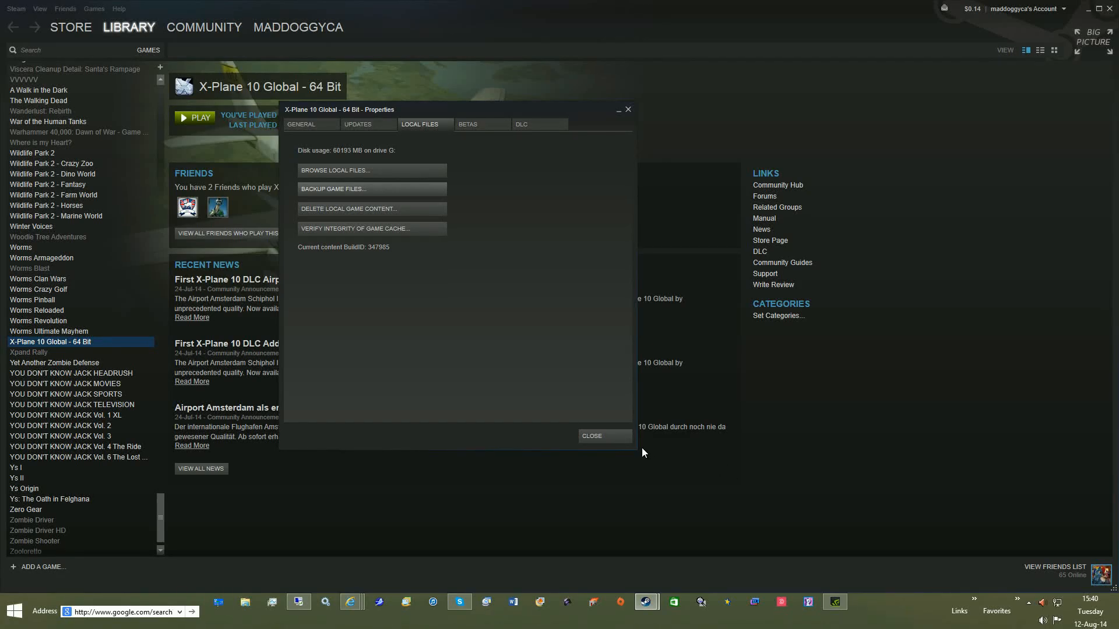
{"action": "left_click", "coordinate": [592, 436]}
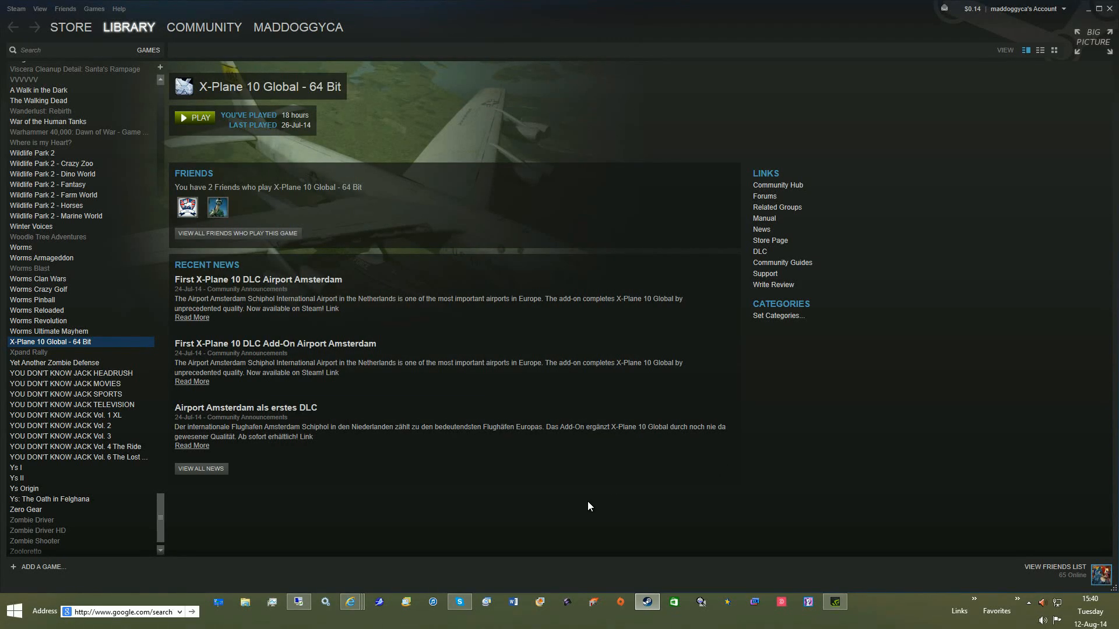
{"action": "mouse_move", "coordinate": [546, 518]}
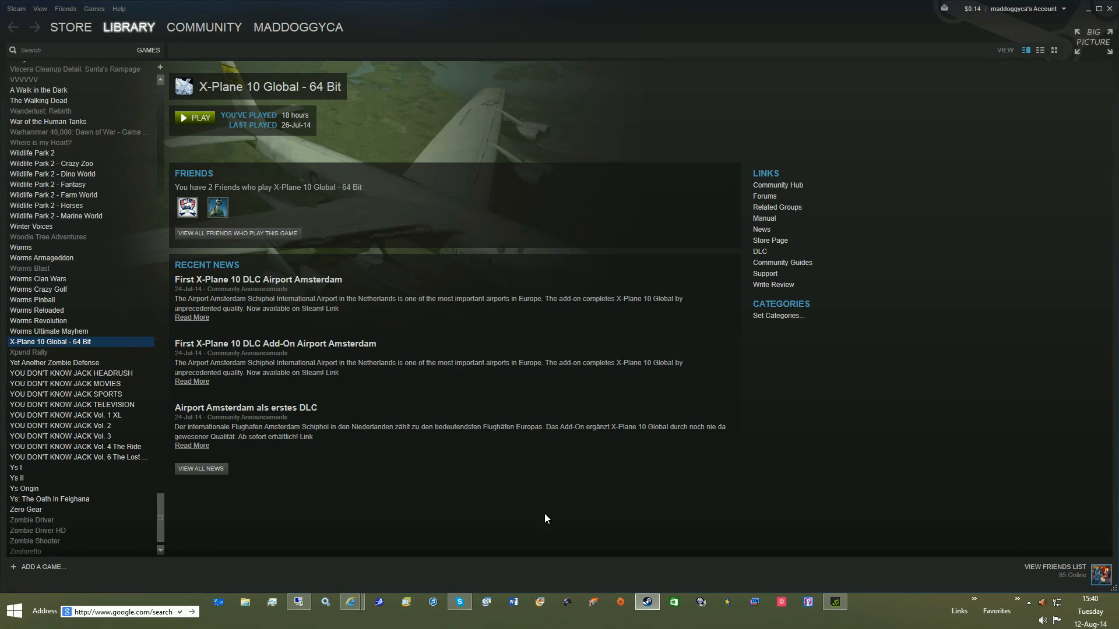
{"action": "mouse_move", "coordinate": [330, 576]}
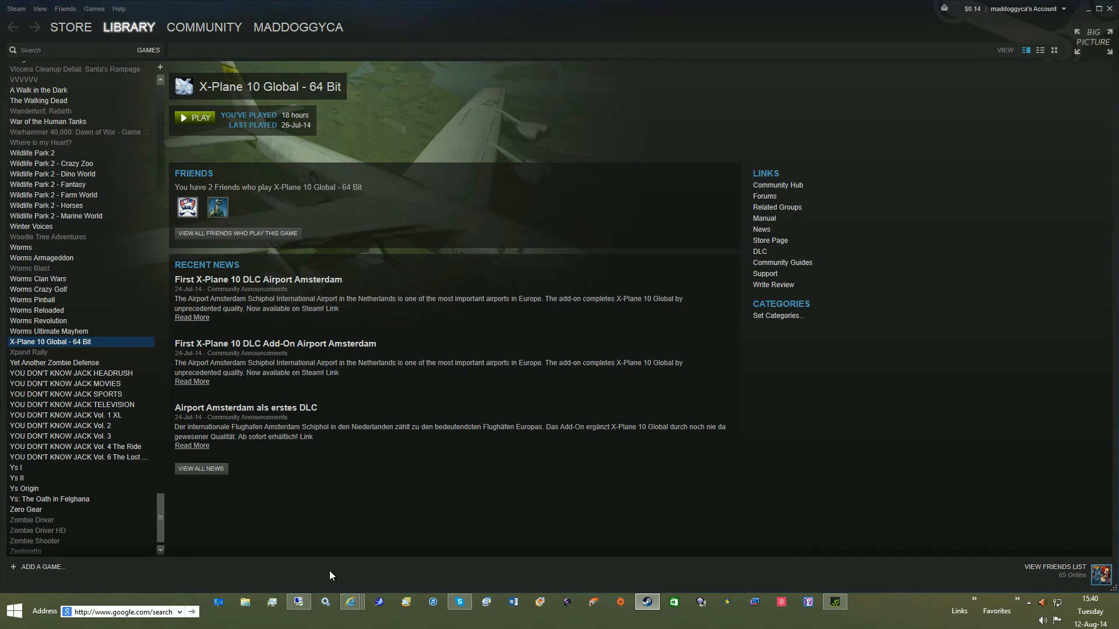
{"action": "mouse_move", "coordinate": [77, 351]}
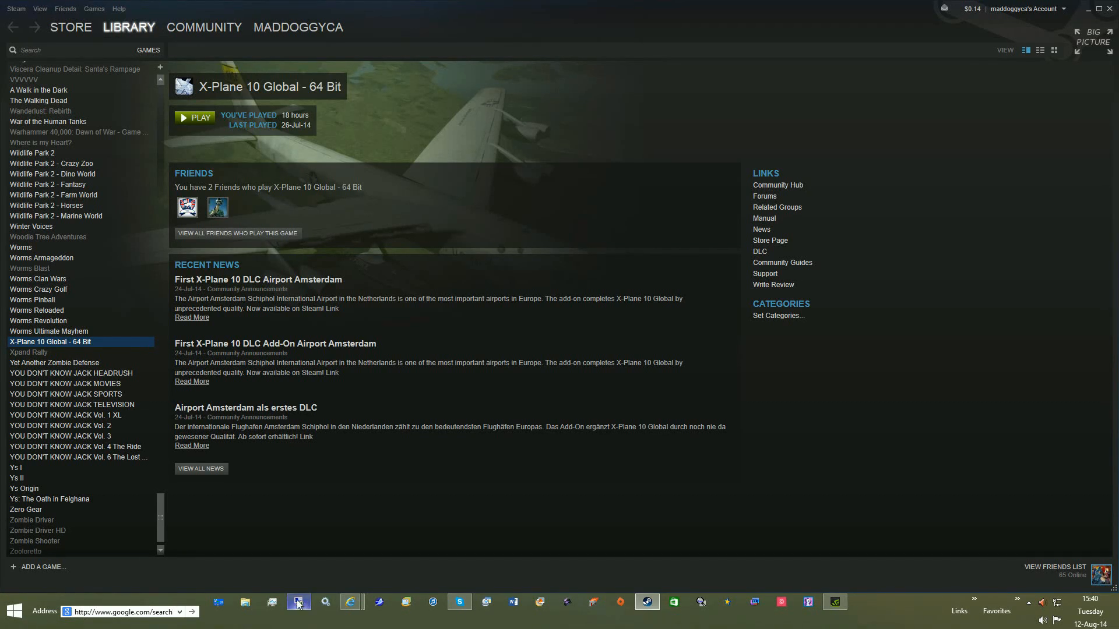
Launch X-Plane 10 Global - 64 Bit via Play Game from its library context menu.
{"action": "right_click", "coordinate": [50, 342]}
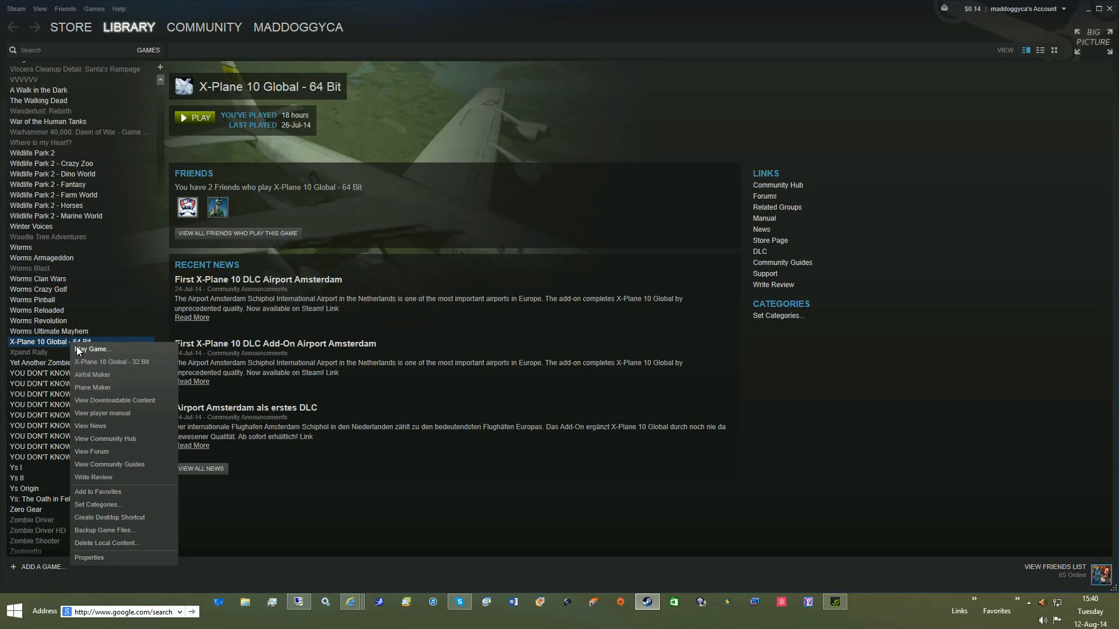
{"action": "left_click", "coordinate": [92, 349]}
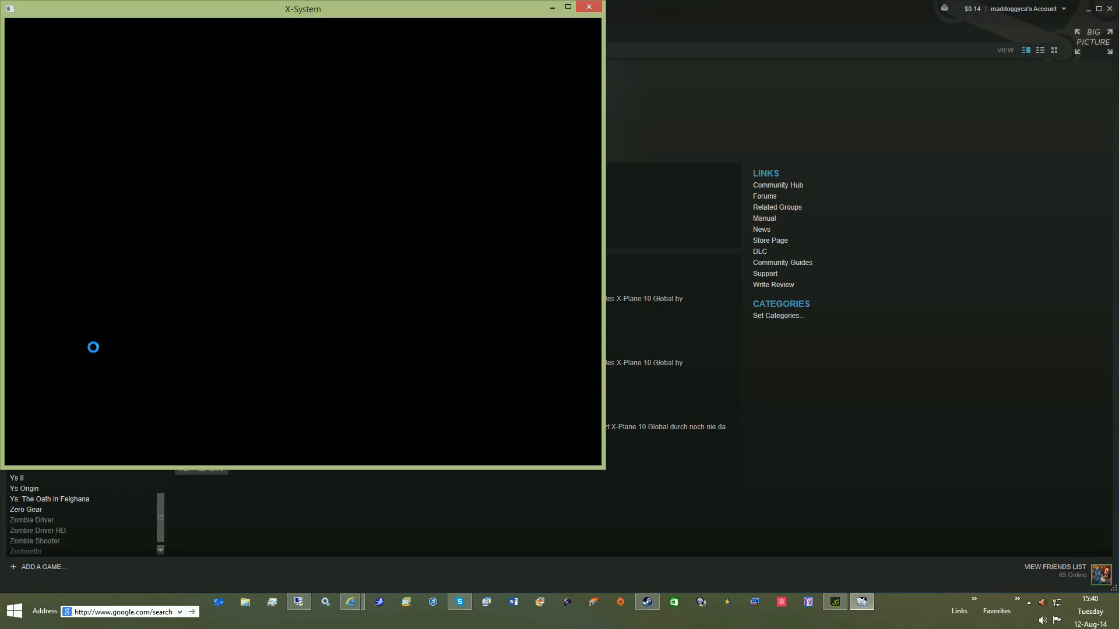